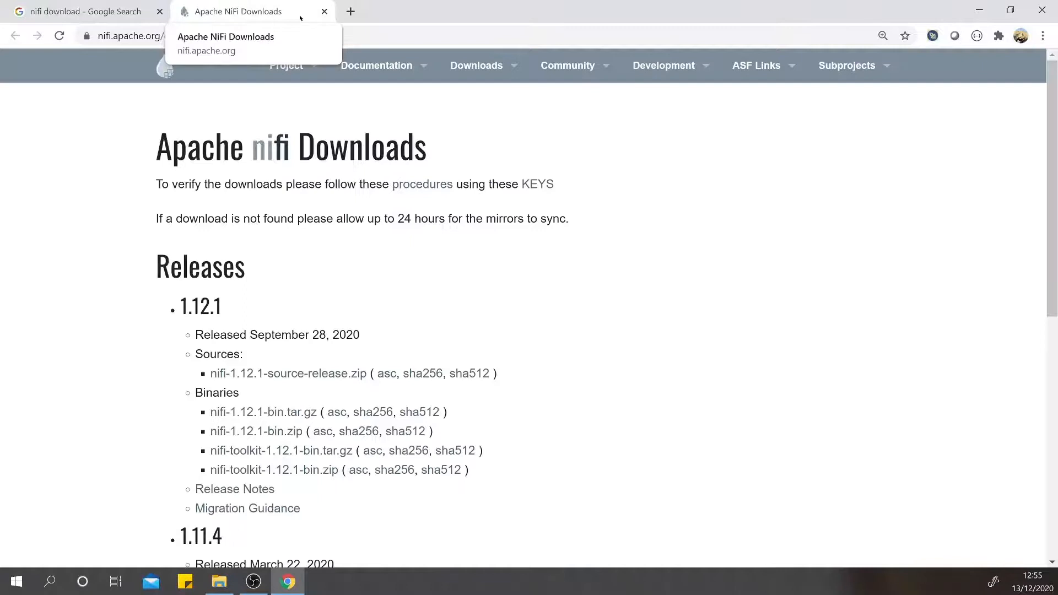
mouse_move(593, 374)
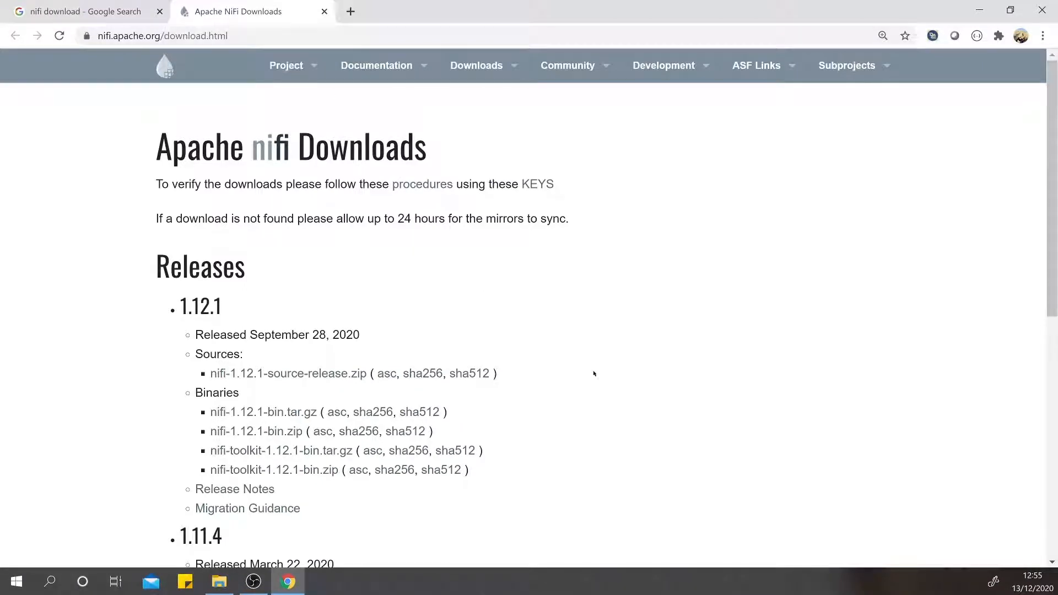
mouse_move(583, 373)
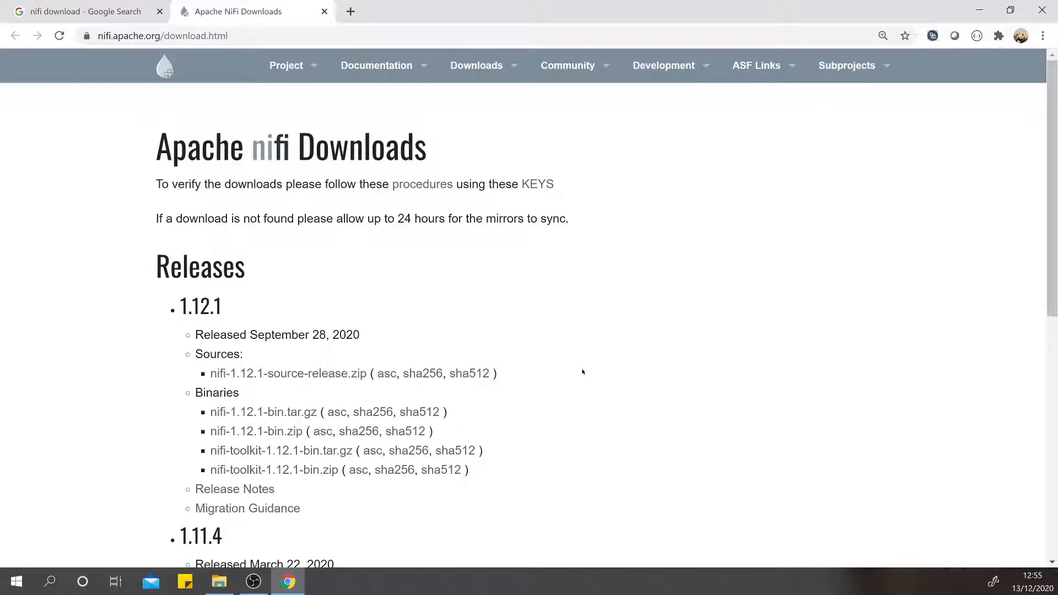
mouse_move(173, 349)
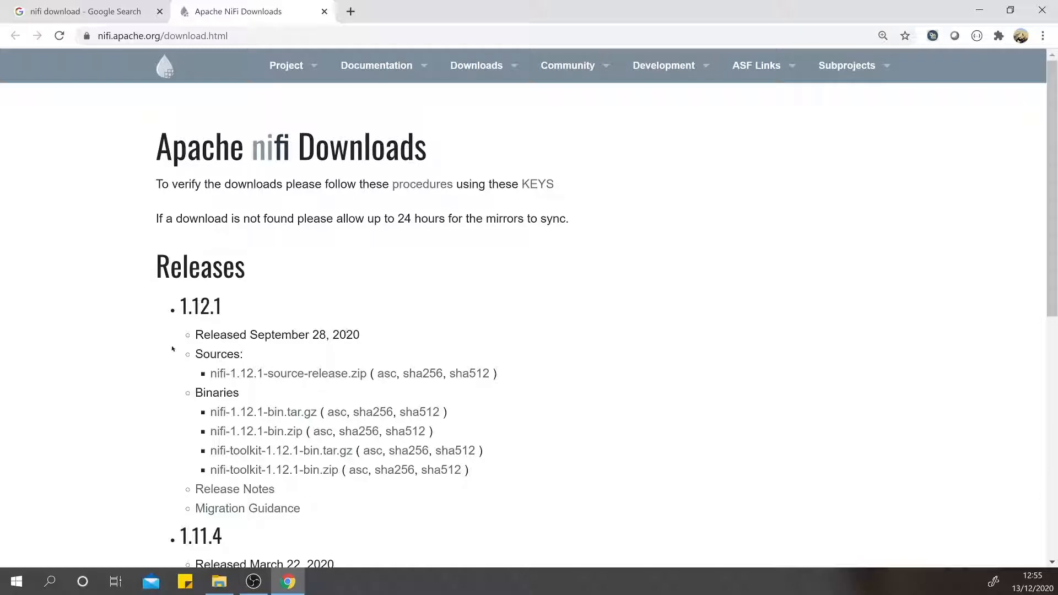
Step: Choose the nifi-1.12.1-bin.zip binary under release 1.12.1 to reach its Apache mirror page
double_click(203, 305)
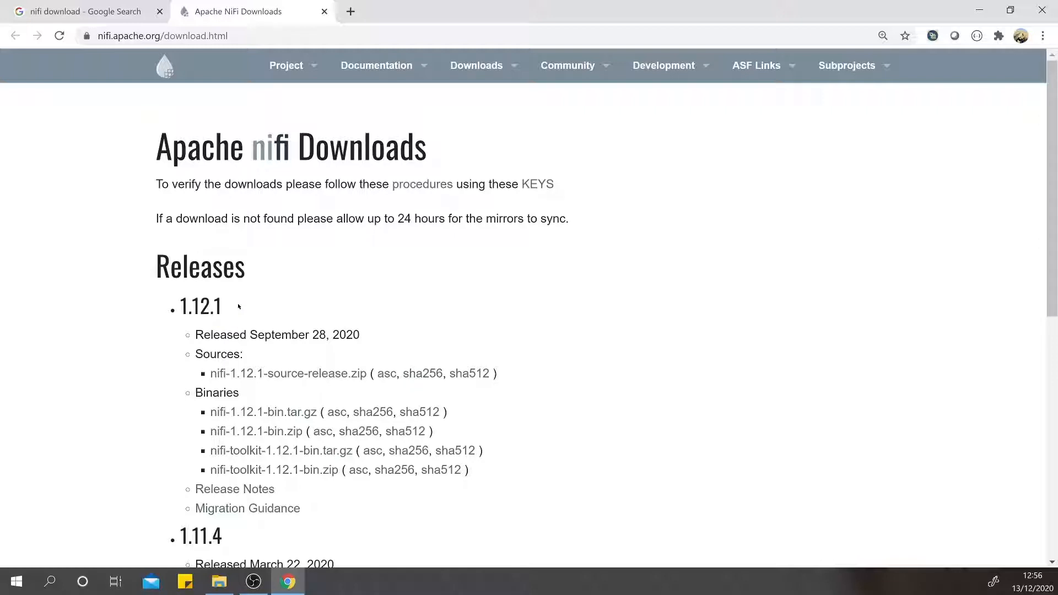
mouse_move(283, 432)
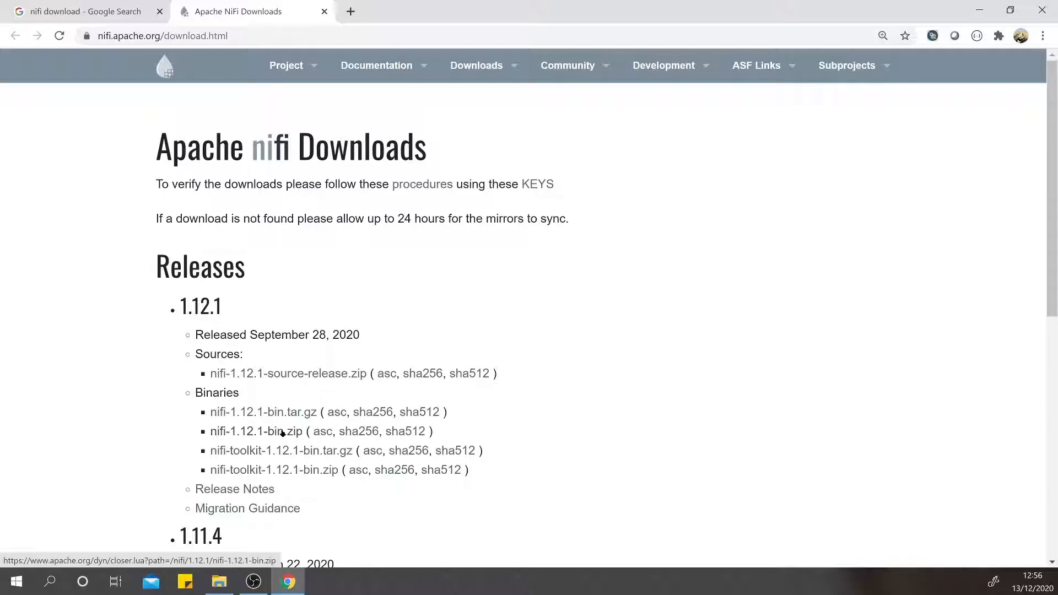
left_click(256, 431)
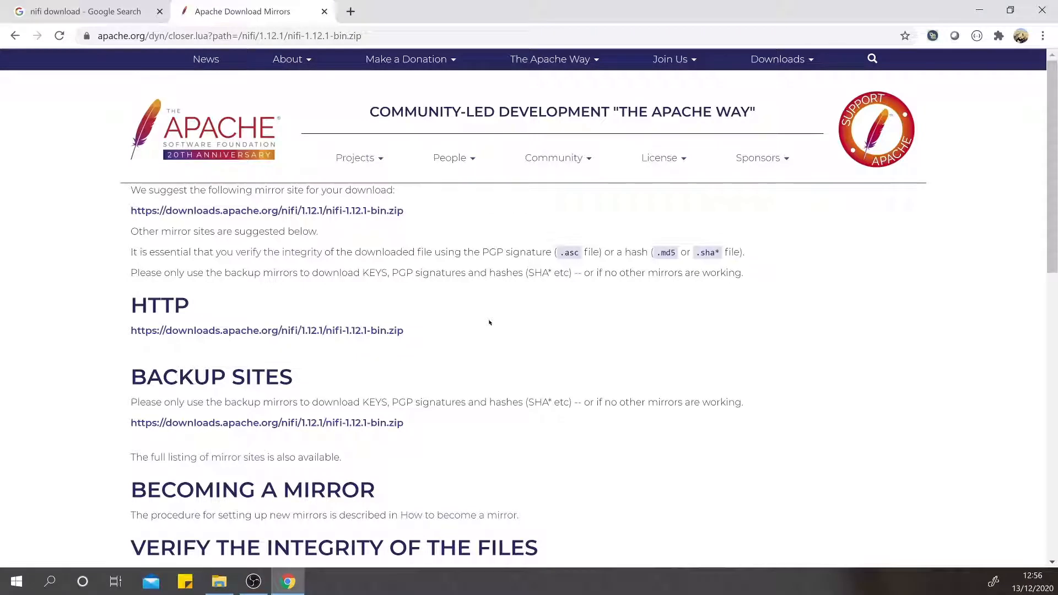
mouse_move(222, 212)
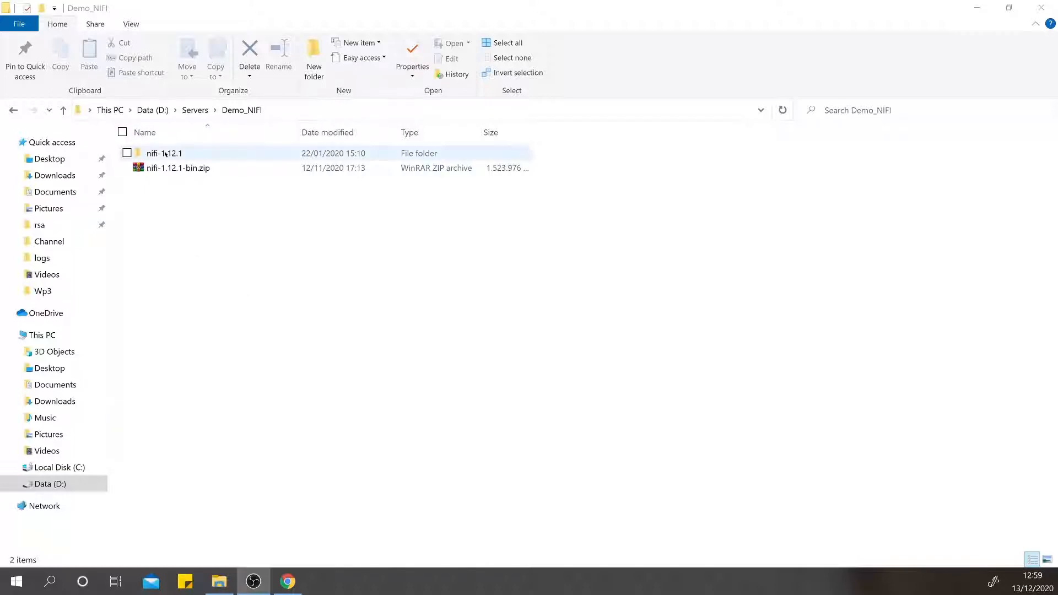
Step: Enter nifi-1.12.1, review its bin, conf, extensions and lib subfolders, then enter bin
left_click(165, 153)
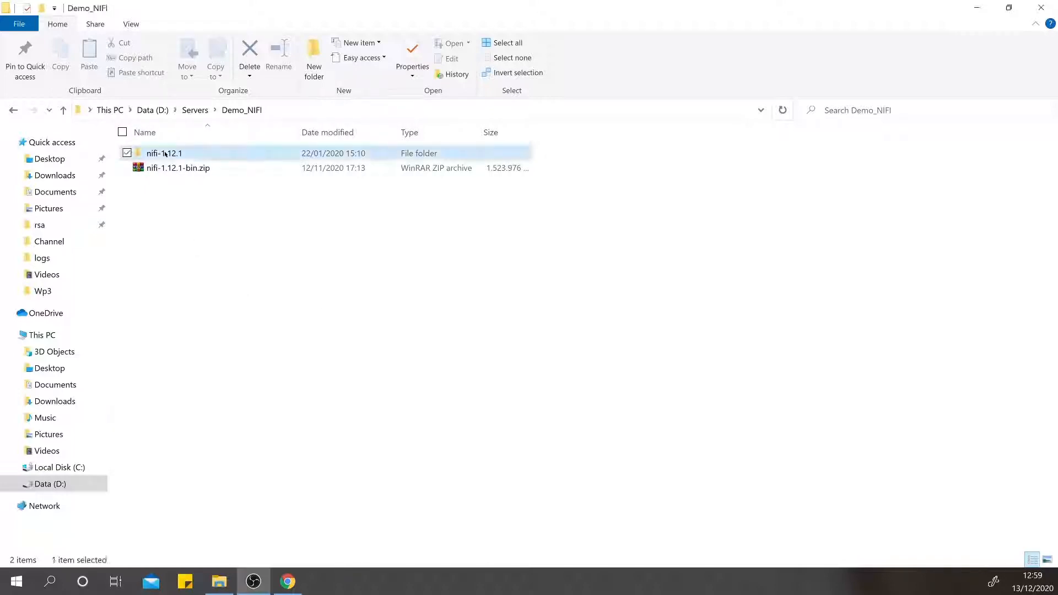
double_click(164, 152)
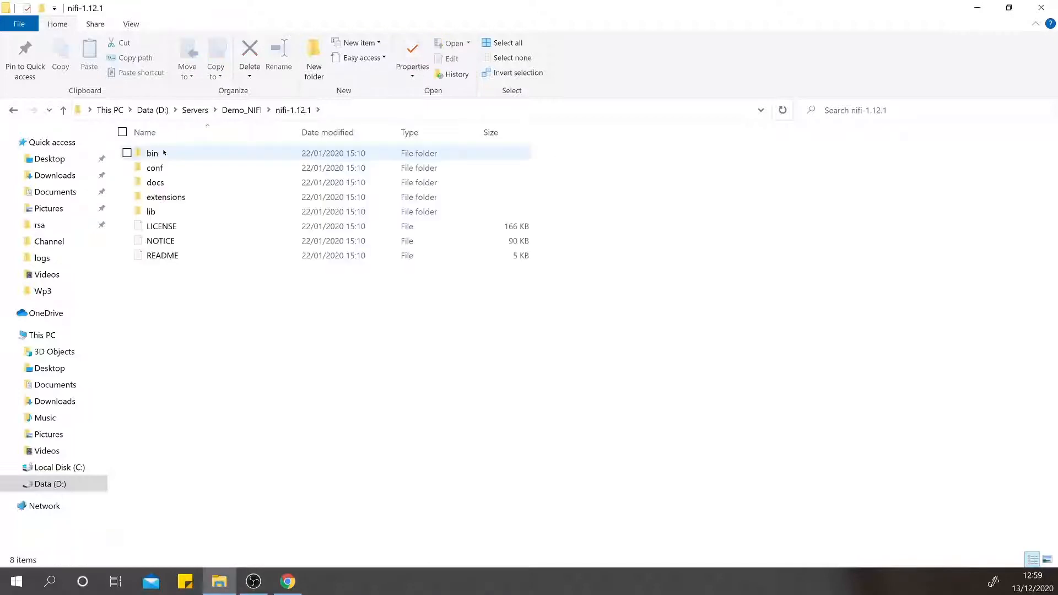
left_click(153, 152)
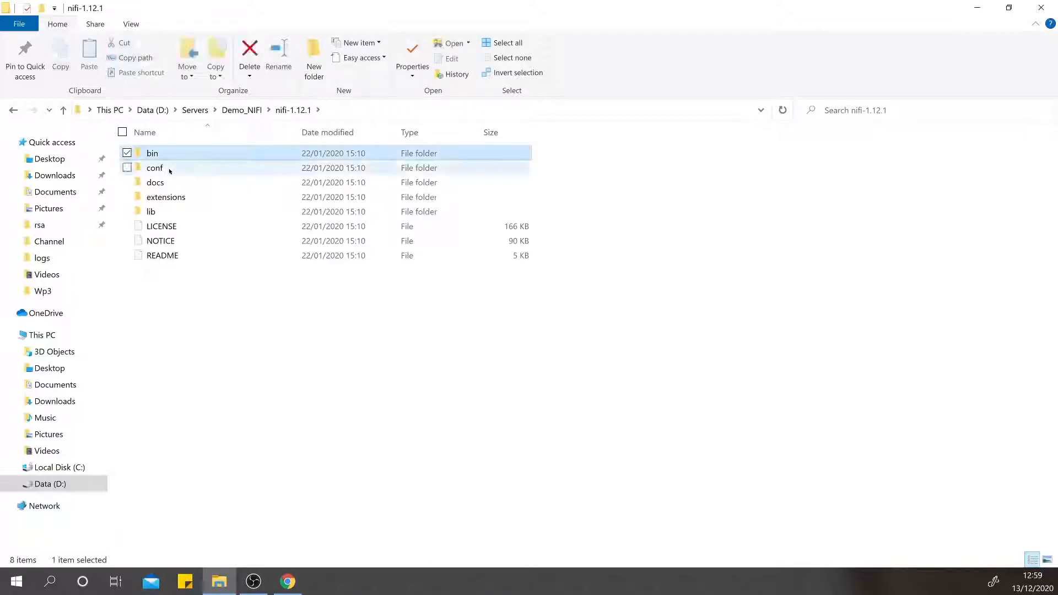
left_click(154, 168)
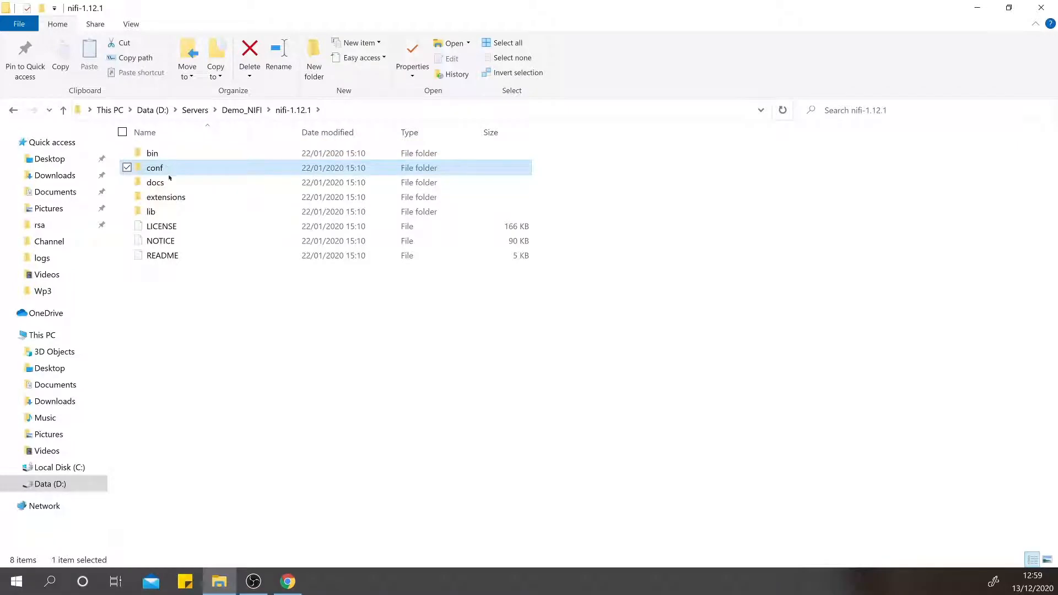
mouse_move(168, 197)
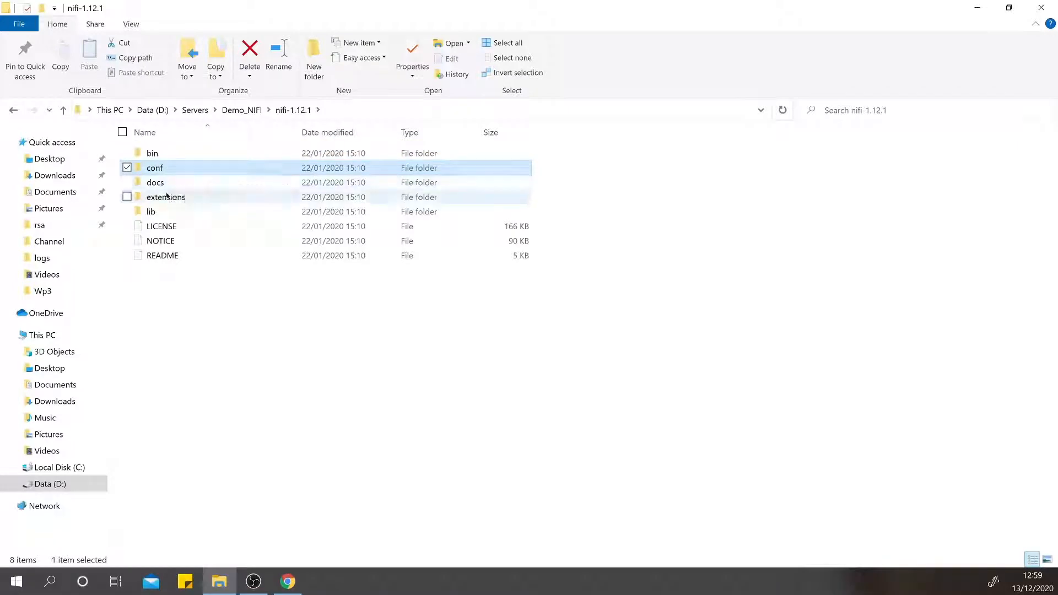
left_click(165, 196)
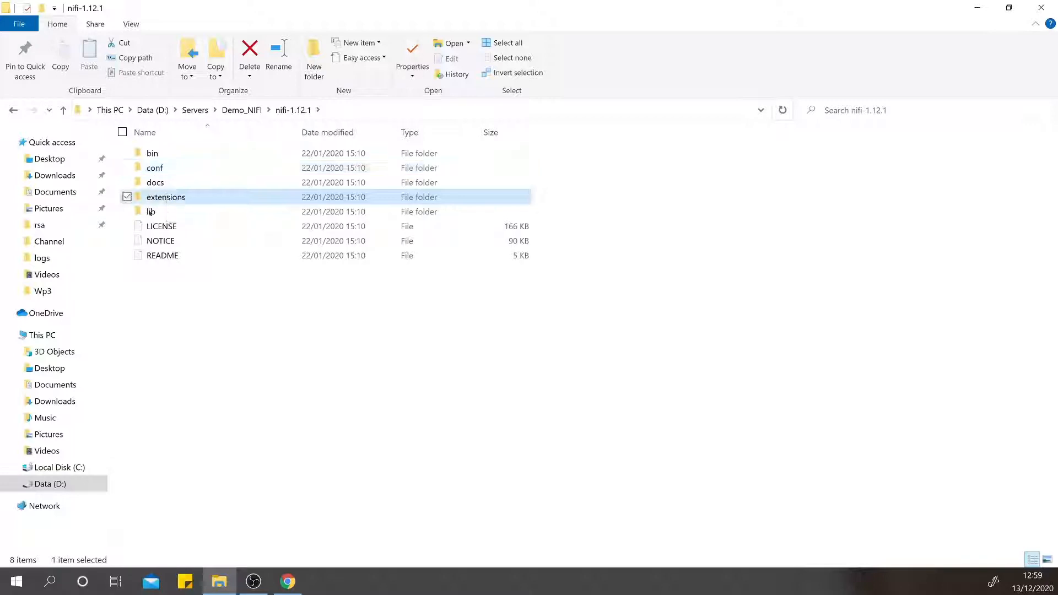
left_click(150, 211)
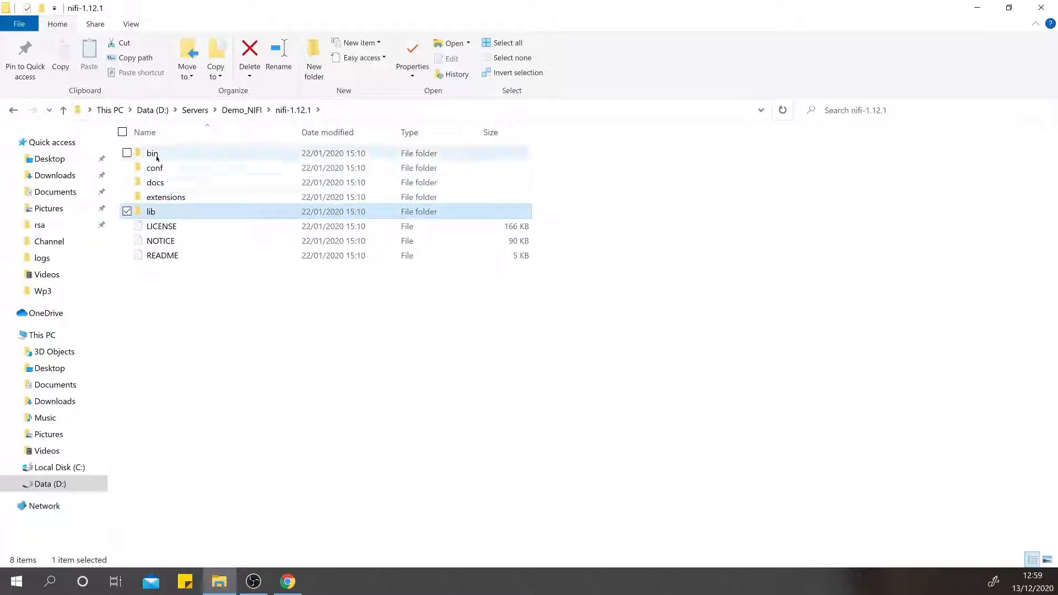
double_click(152, 153)
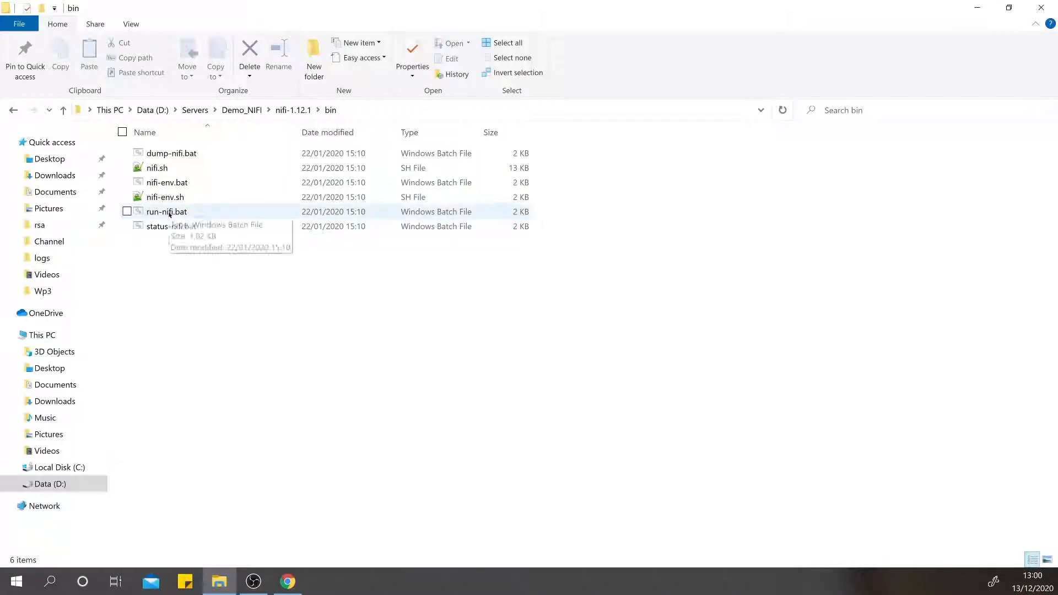
mouse_move(194, 280)
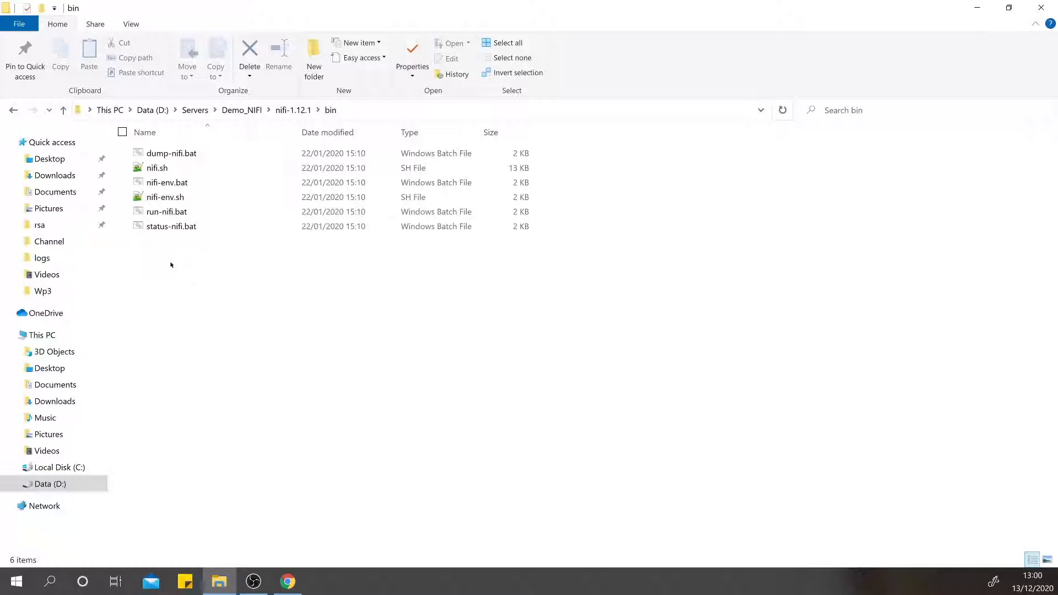
mouse_move(162, 212)
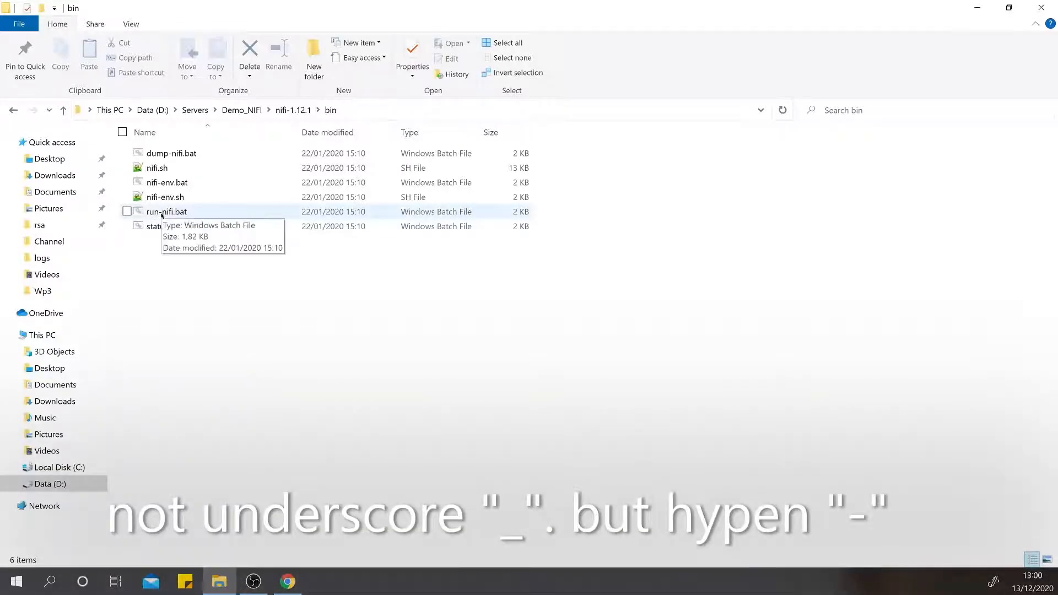
left_click(166, 211)
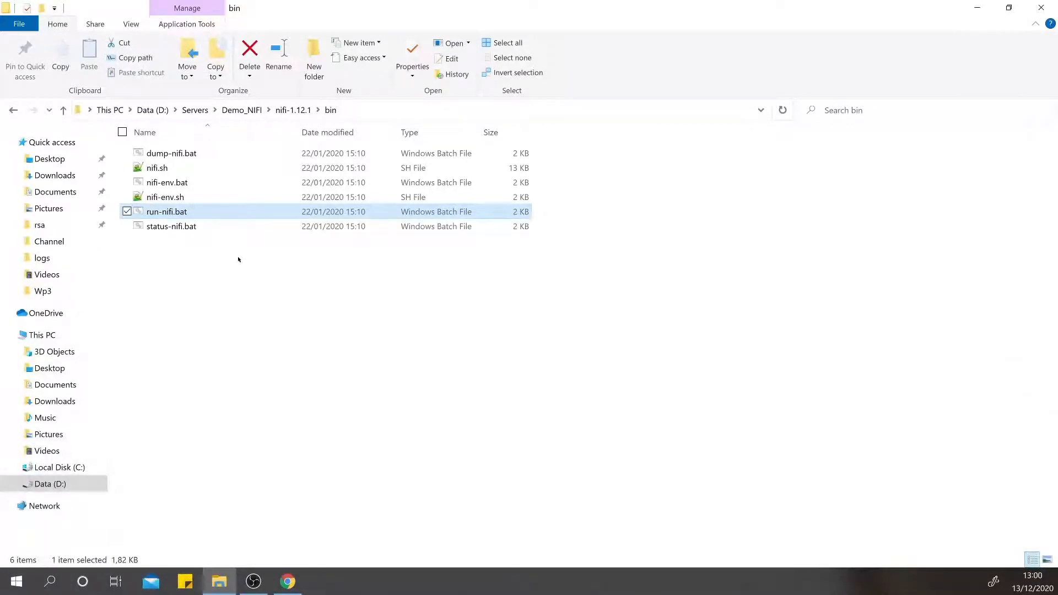
mouse_move(226, 256)
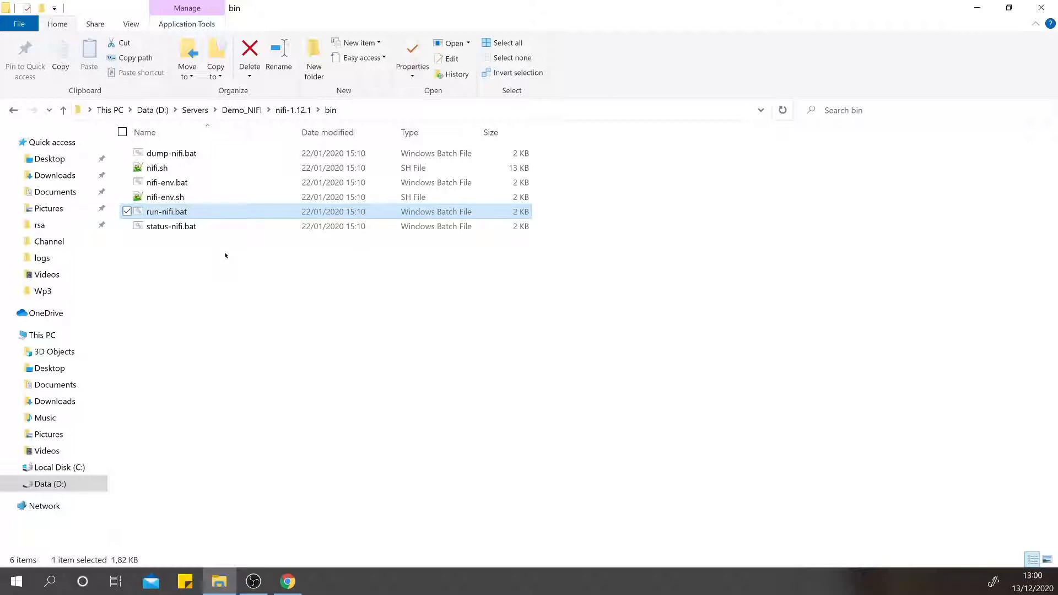
mouse_move(224, 253)
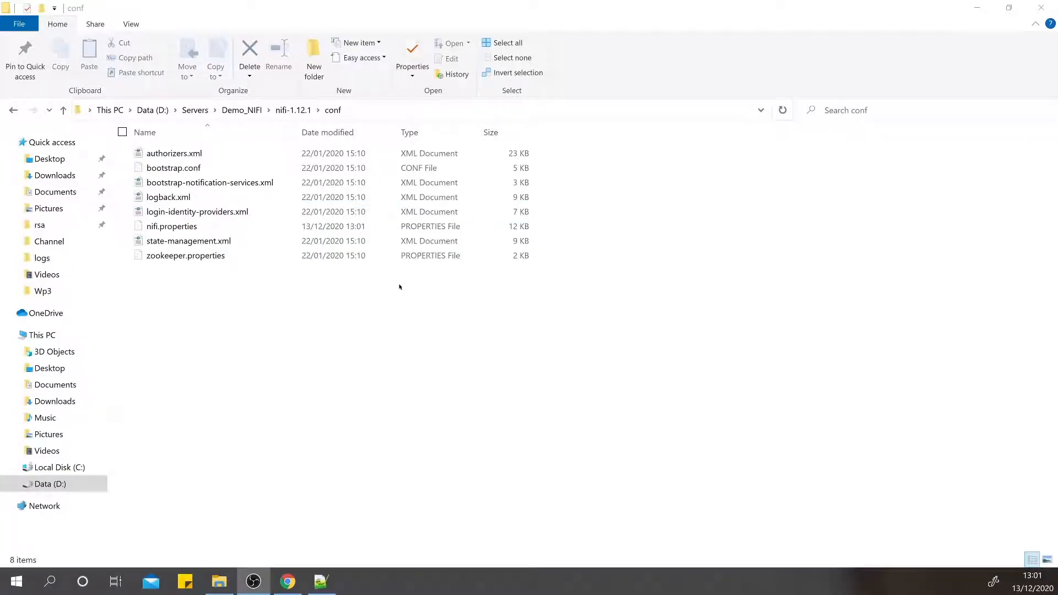
left_click(171, 226)
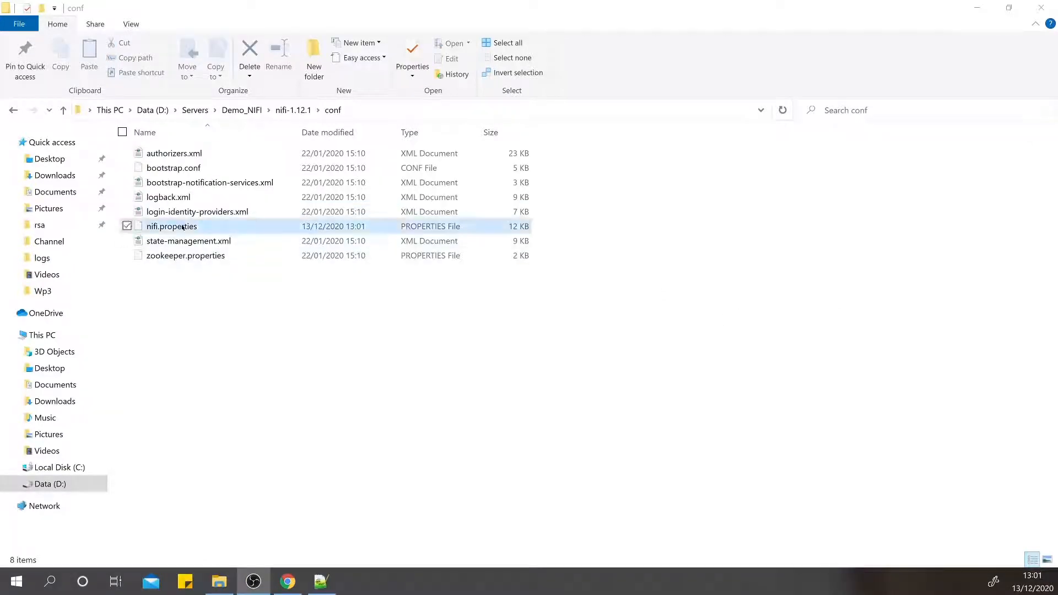
right_click(172, 226)
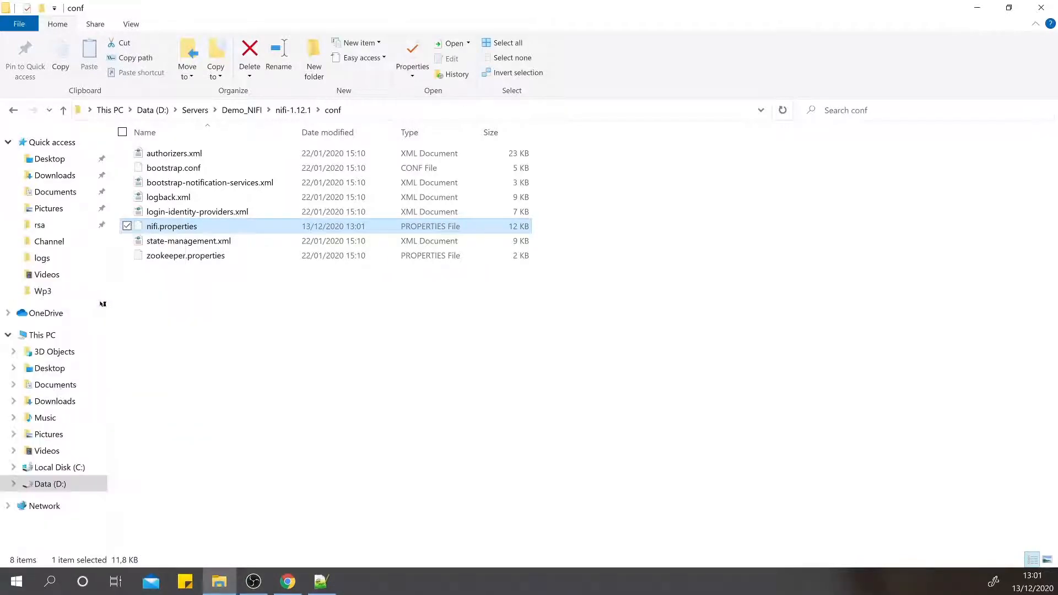
Step: In nifi.properties search for 'http' and locate nifi.web.http.port=8181
double_click(171, 226)
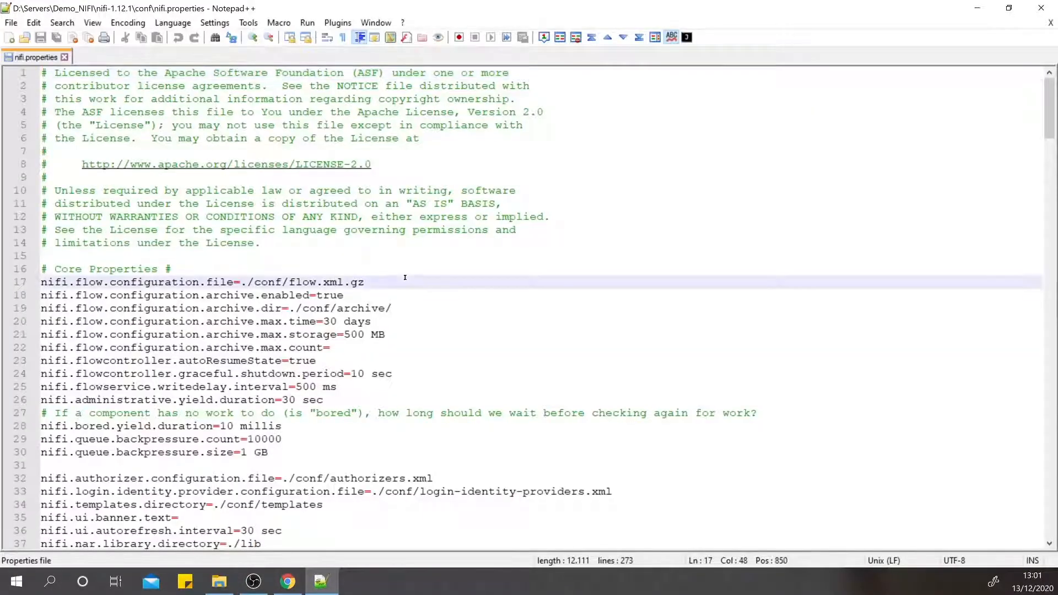
key("Ctrl+f")
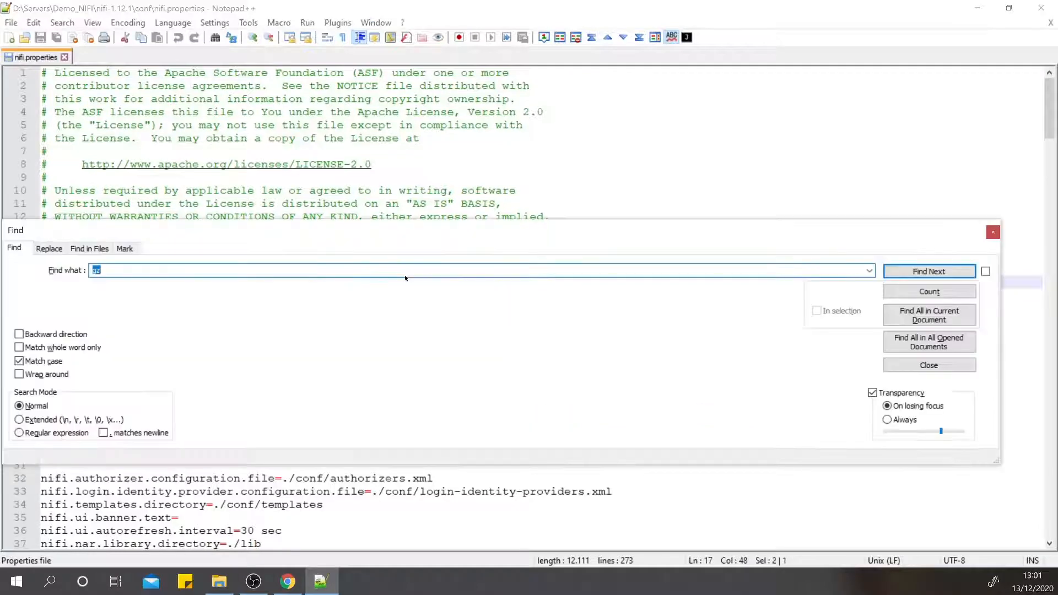
type("http")
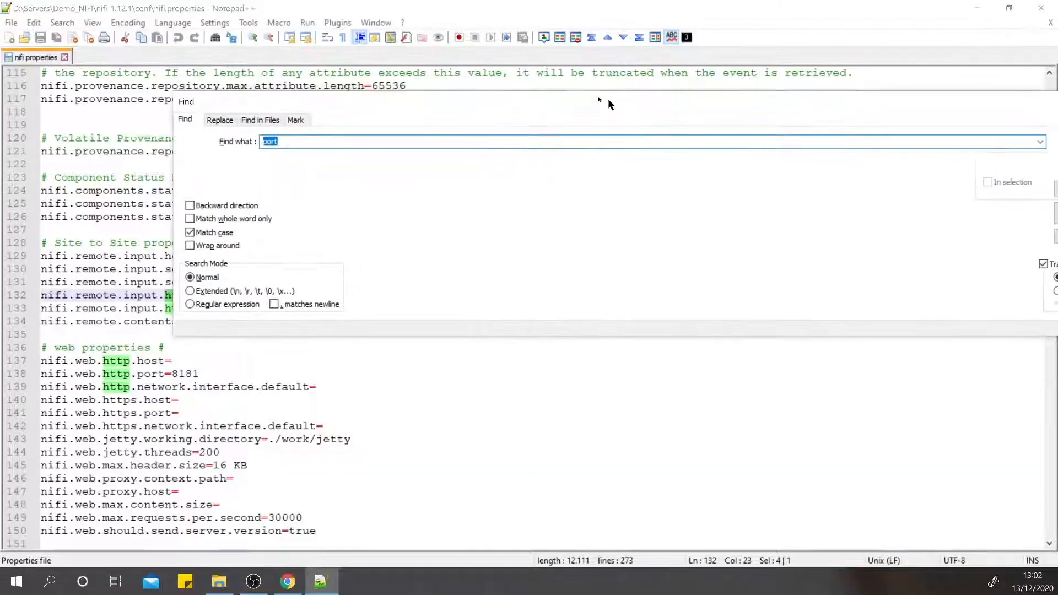
key("Escape")
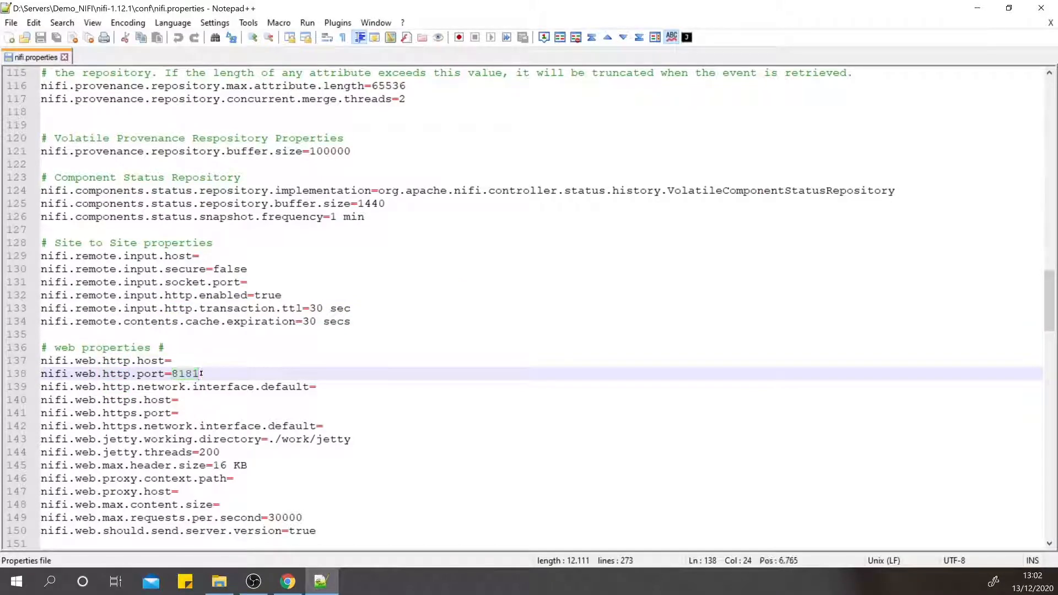
left_click(219, 581)
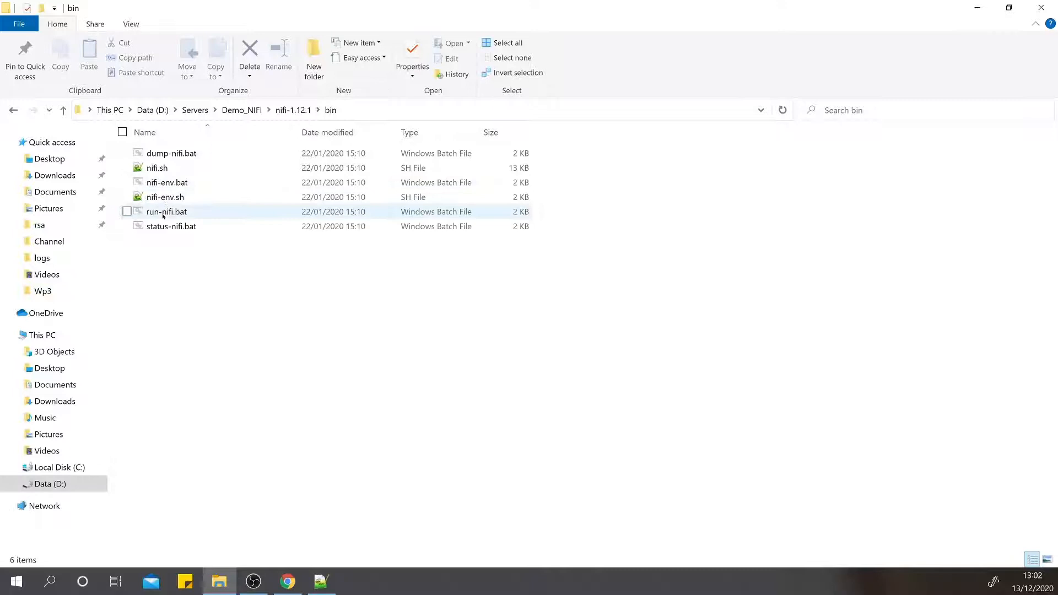
mouse_move(162, 215)
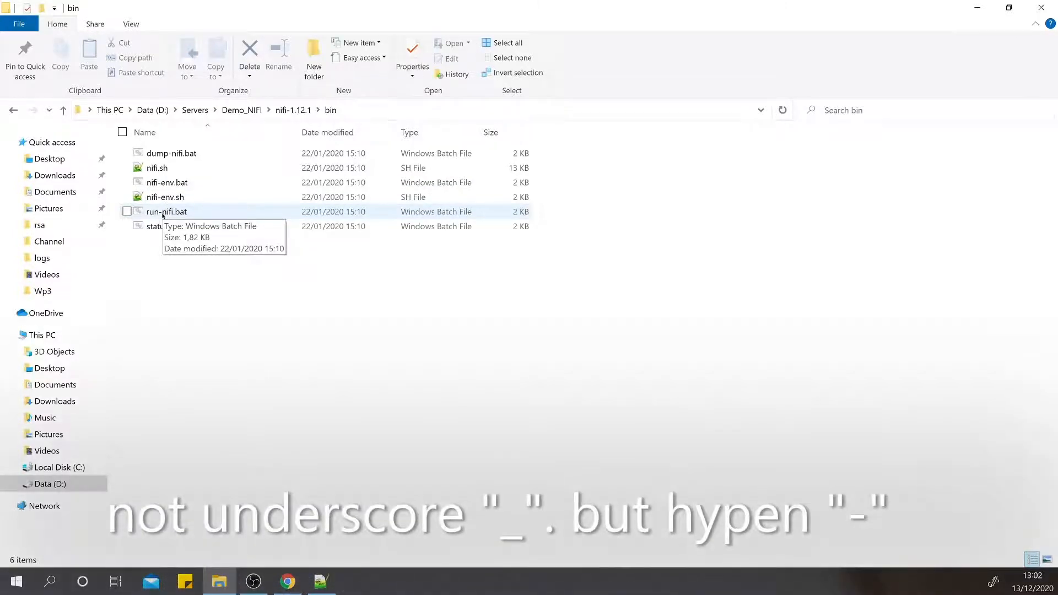
Step: Launch NiFi with run-nifi.bat and return to nifi-1.12.1, now holding logs, run and work
left_click(167, 212)
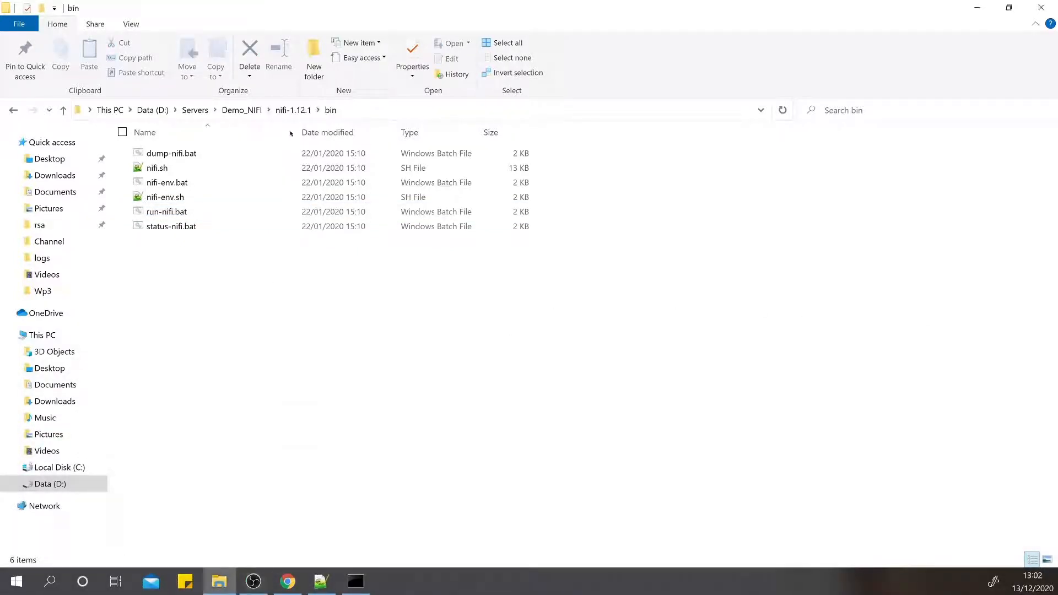
left_click(292, 109)
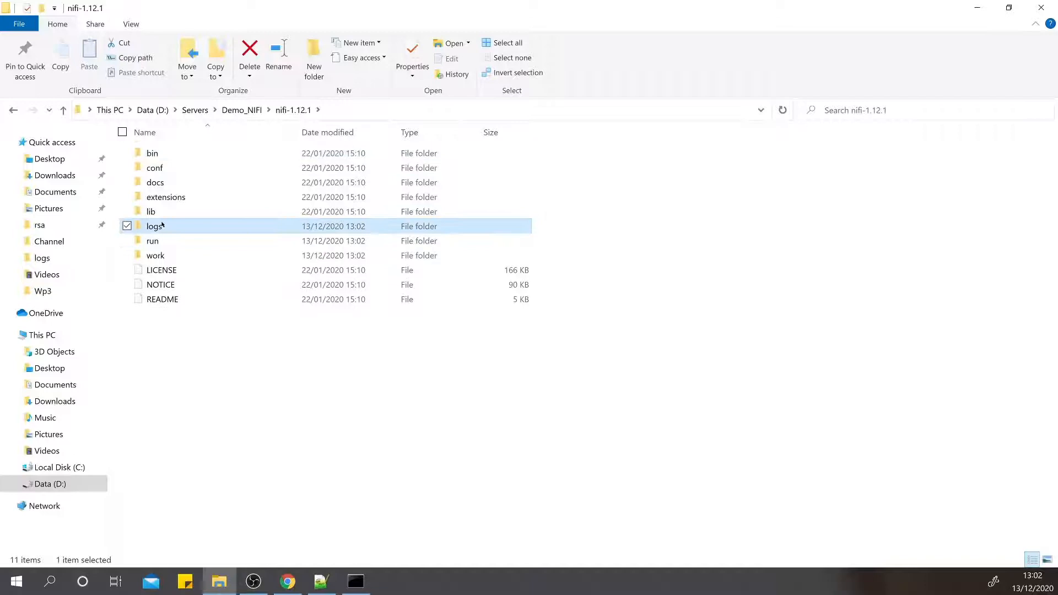
Step: Enter the logs folder and bring up the context menu for nifi-app.log
double_click(154, 226)
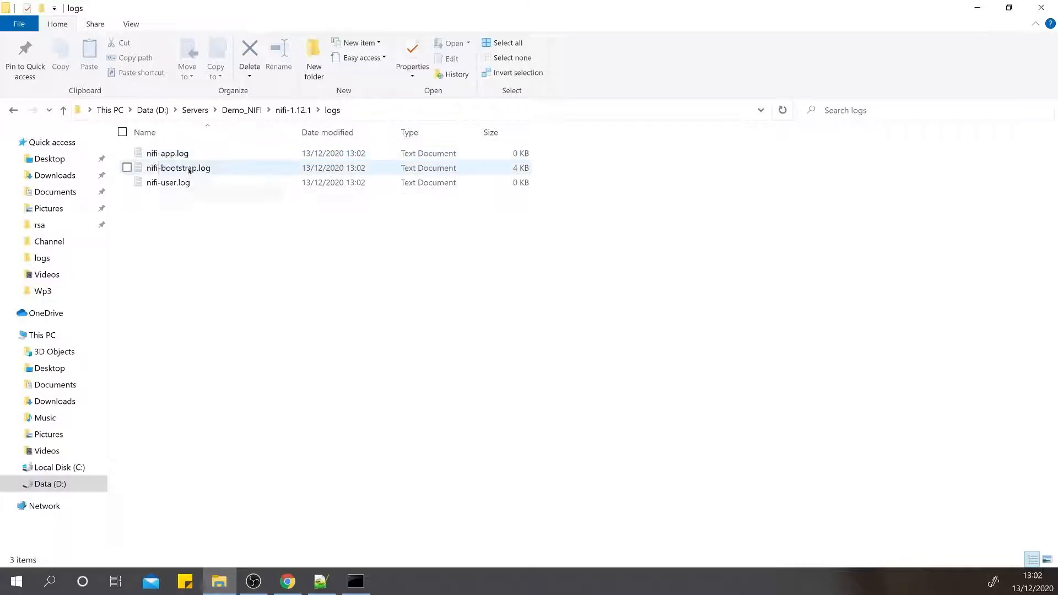
left_click(167, 182)
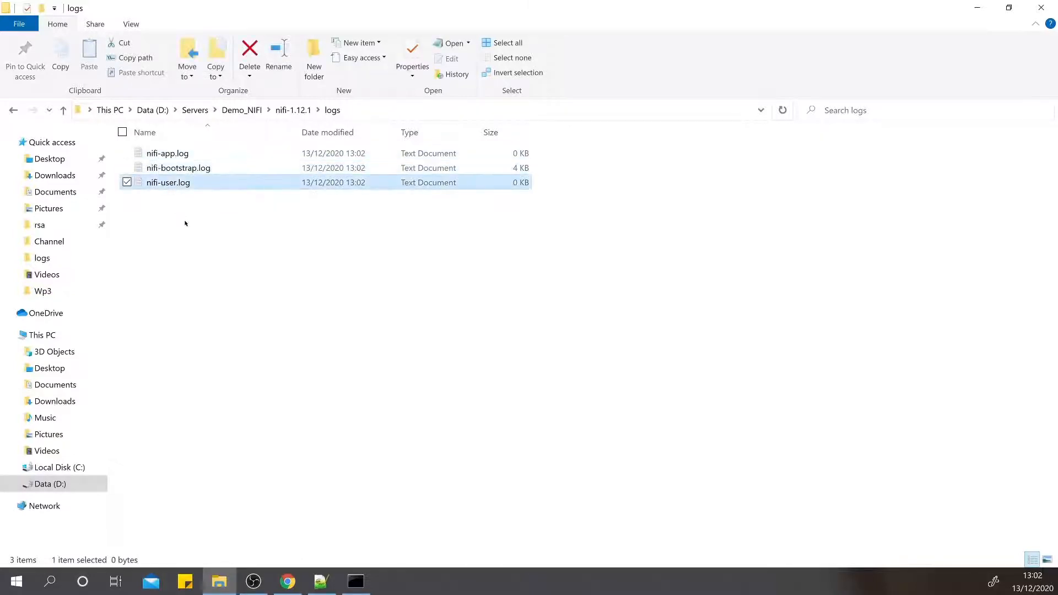
left_click(337, 252)
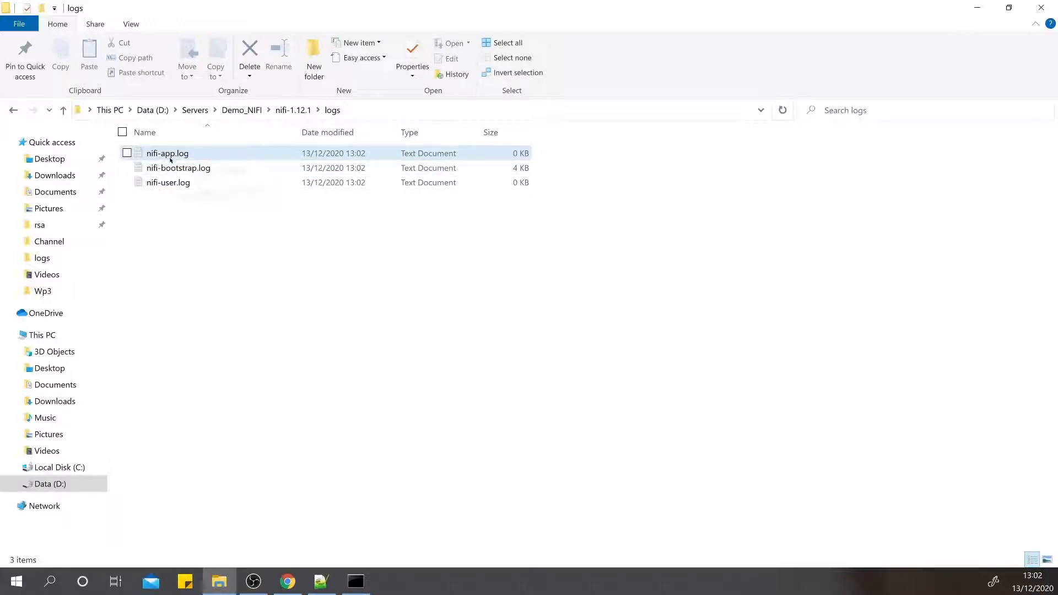
right_click(167, 153)
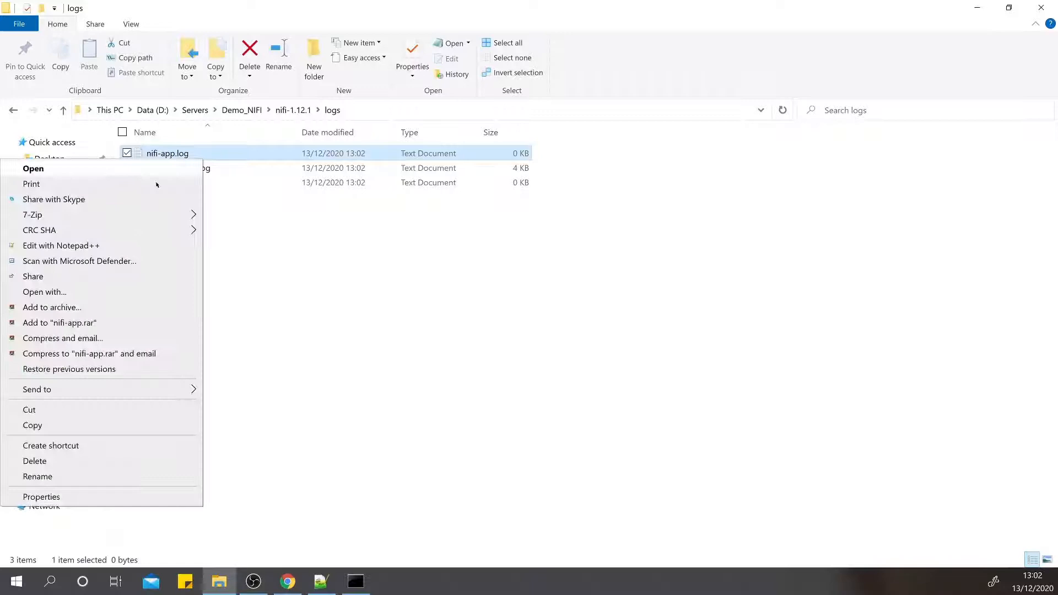
Step: Read nifi-app.log in Notepad++ to the UI-started-on-8181 message, then minimise the editor
left_click(61, 245)
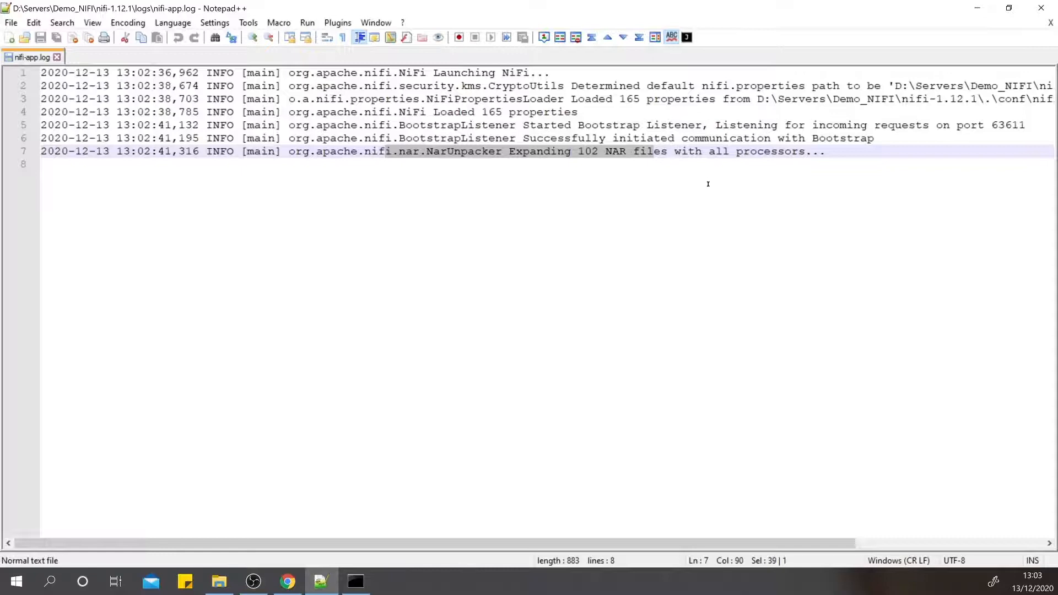
mouse_move(712, 183)
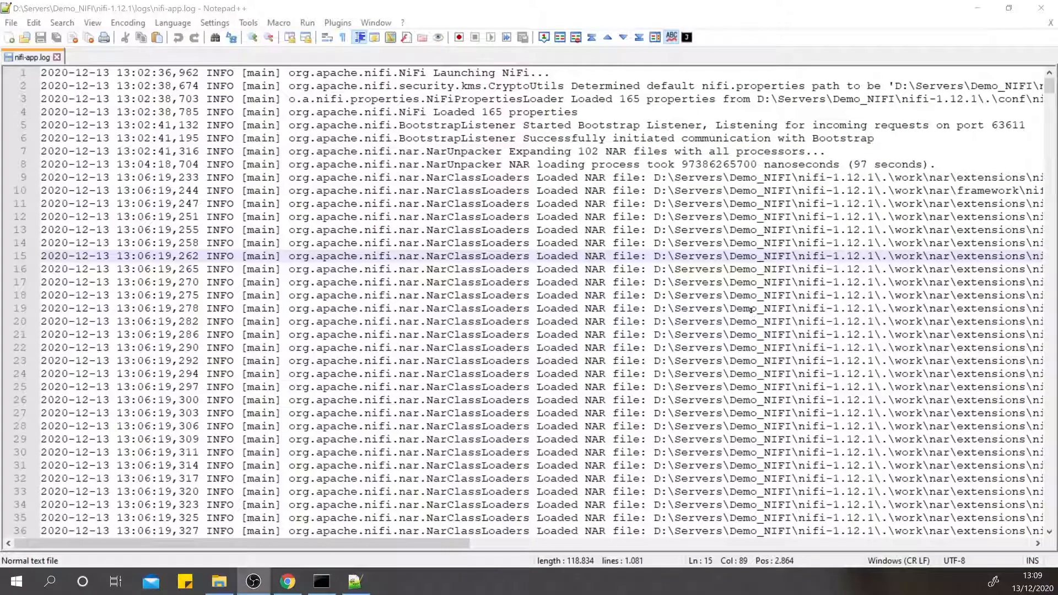
scroll("down", 3)
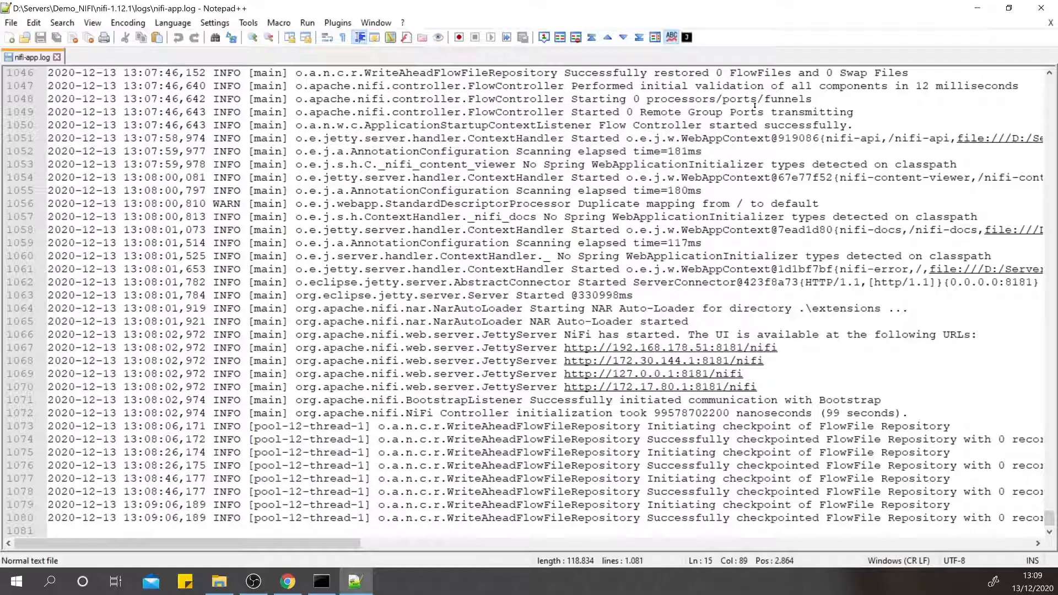
mouse_move(977, 9)
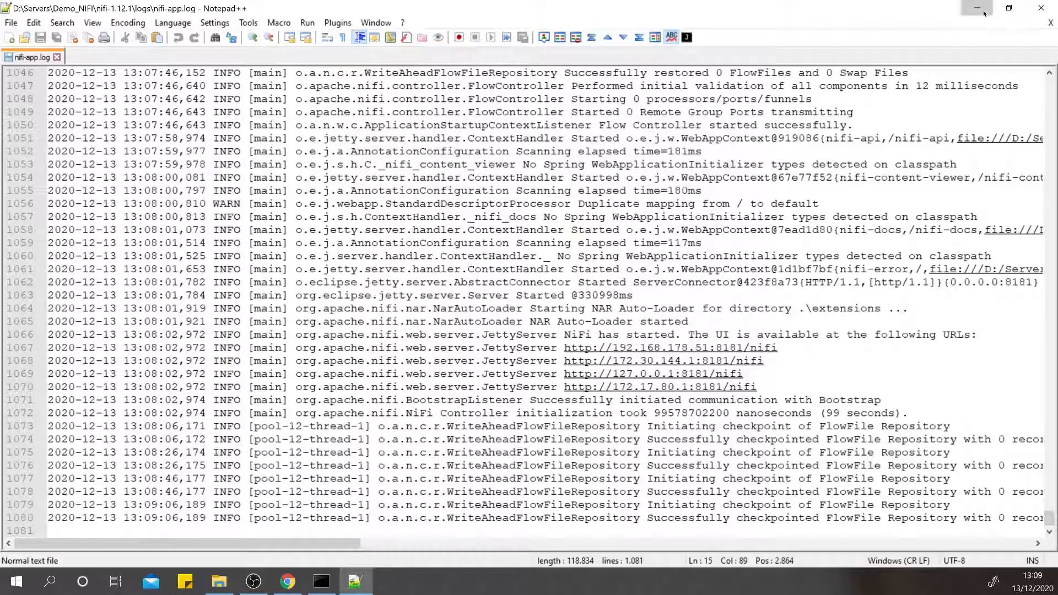
left_click(287, 583)
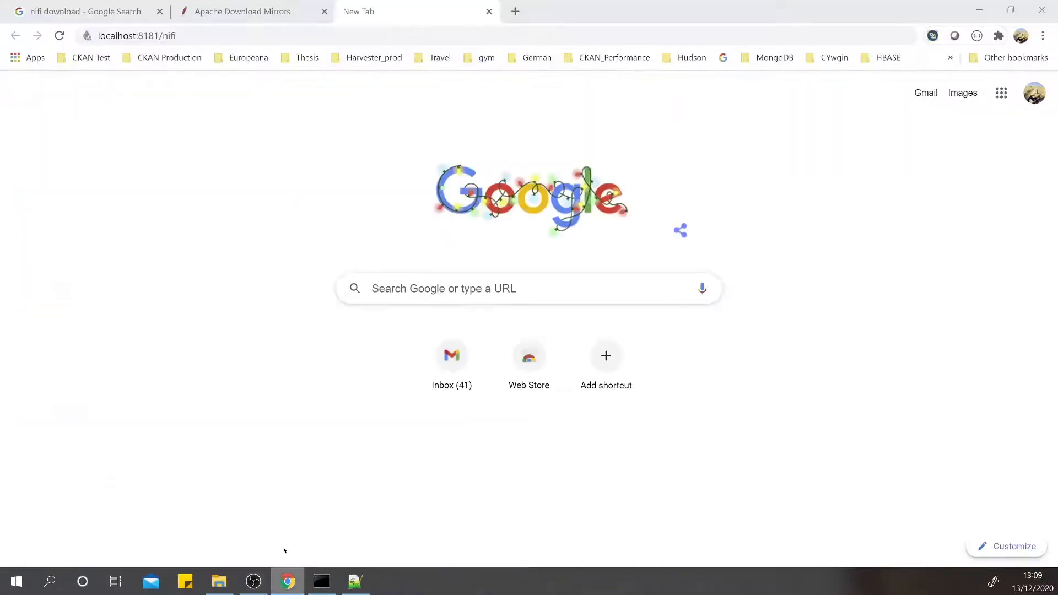
Step: Load localhost:8181/nifi to show the empty NiFi Flow canvas
left_click(138, 35)
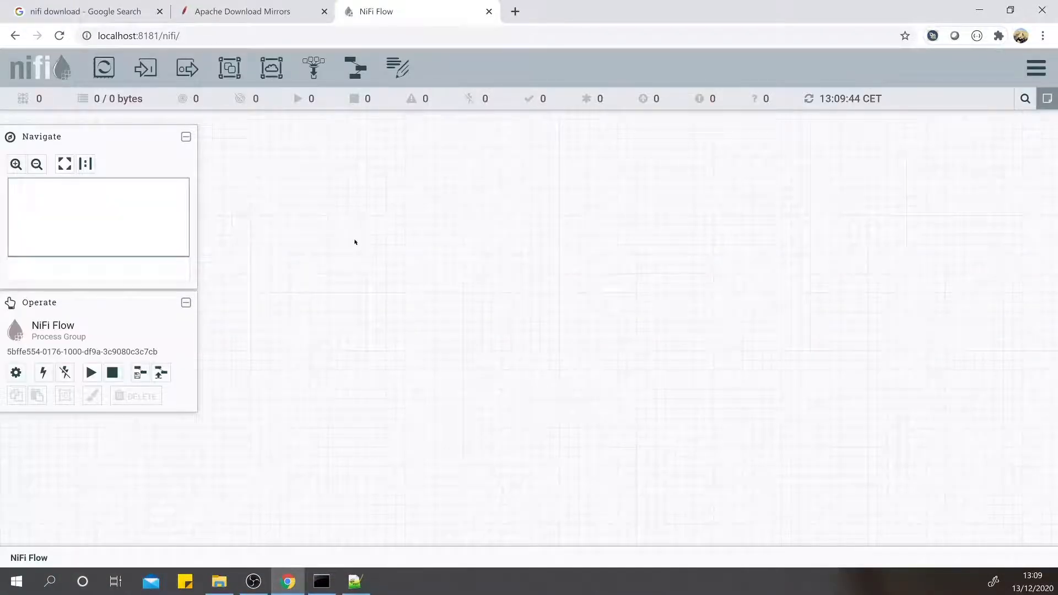
mouse_move(544, 213)
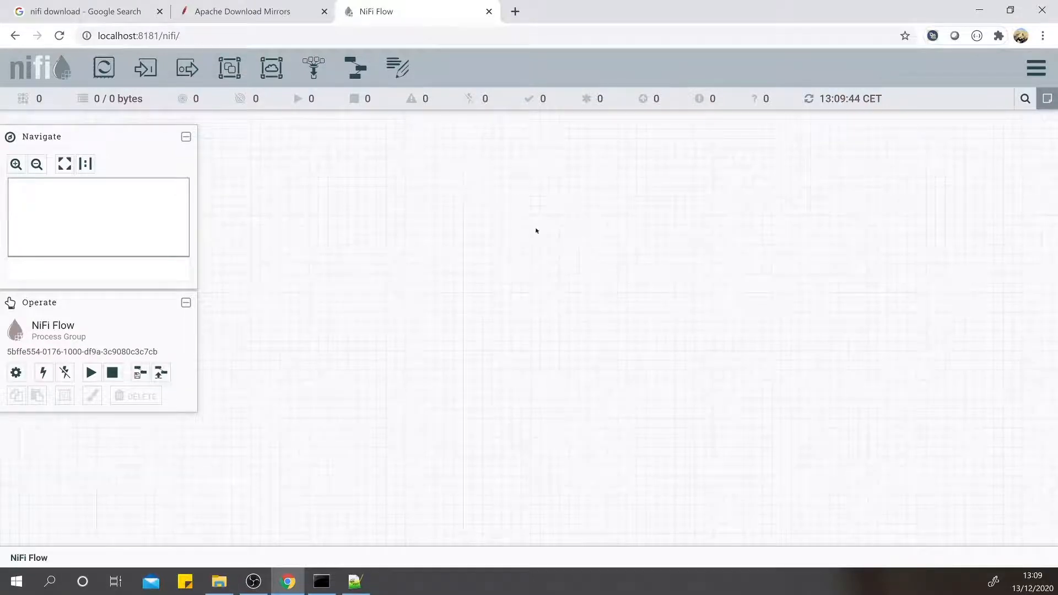
mouse_move(103, 68)
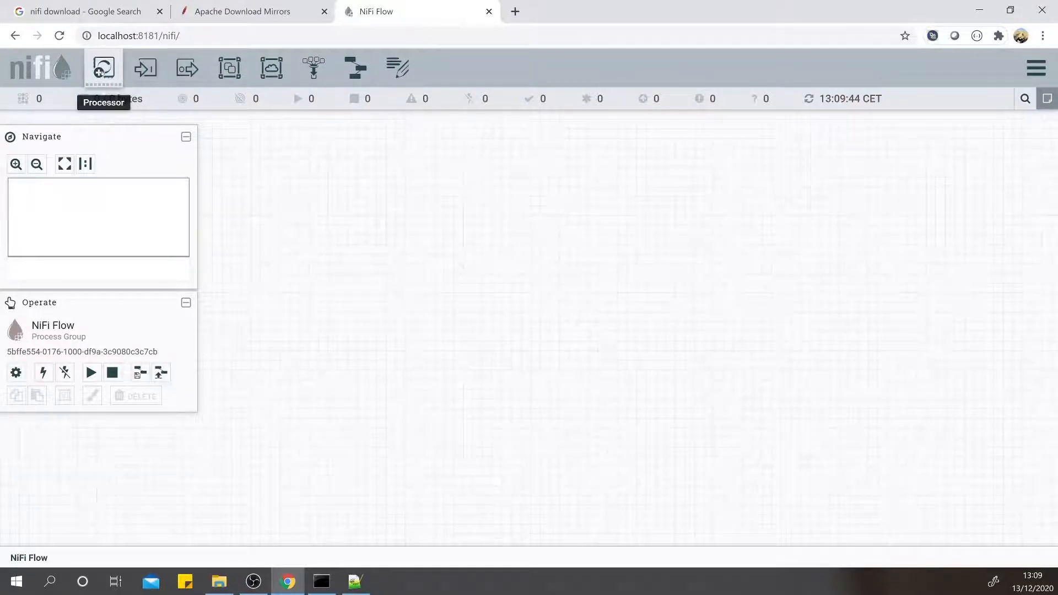
left_click(104, 69)
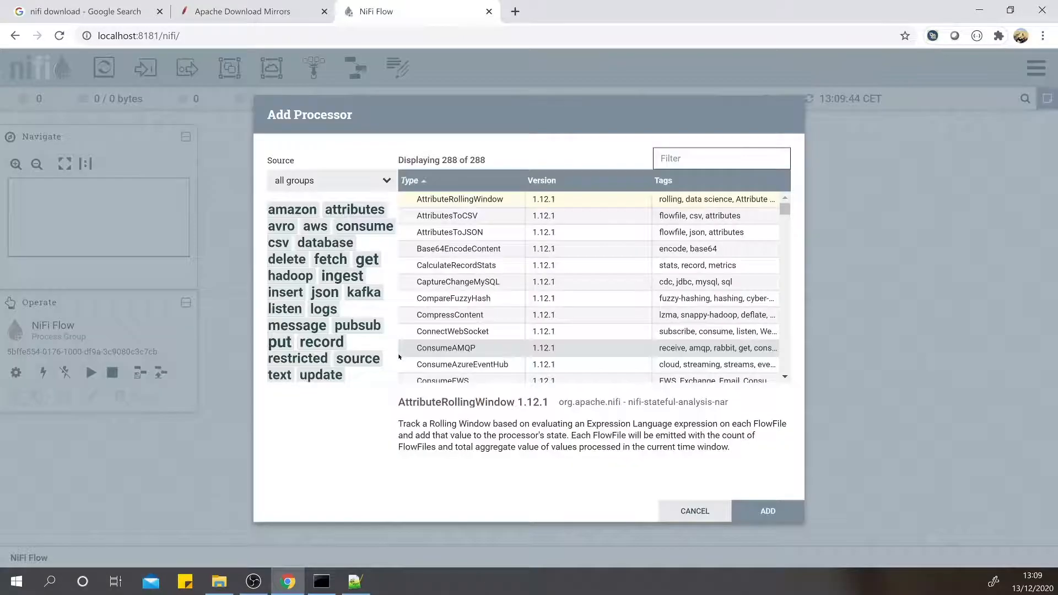
scroll("down", 3)
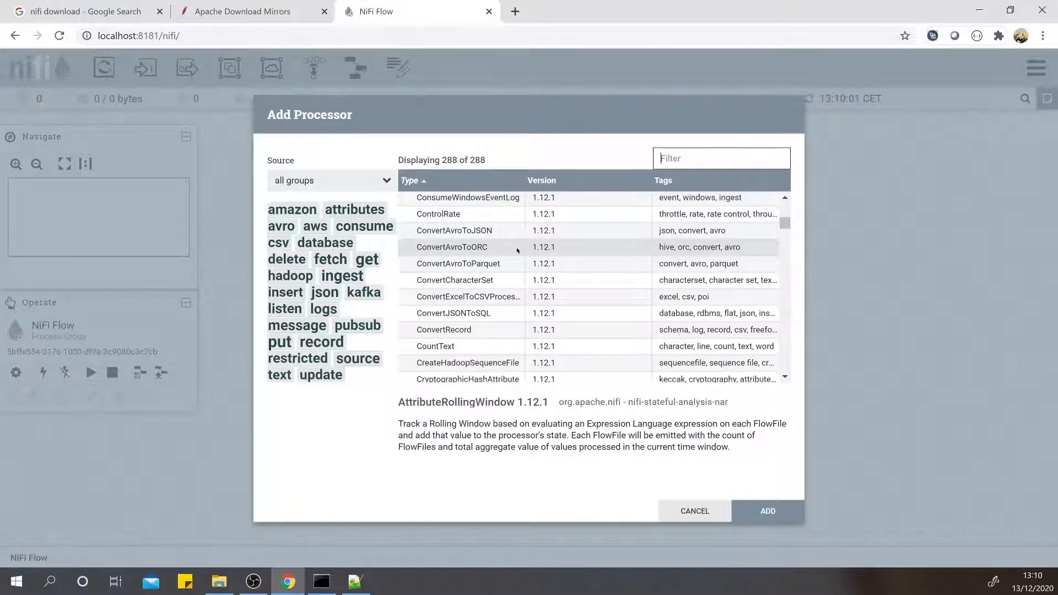
scroll("down", 3)
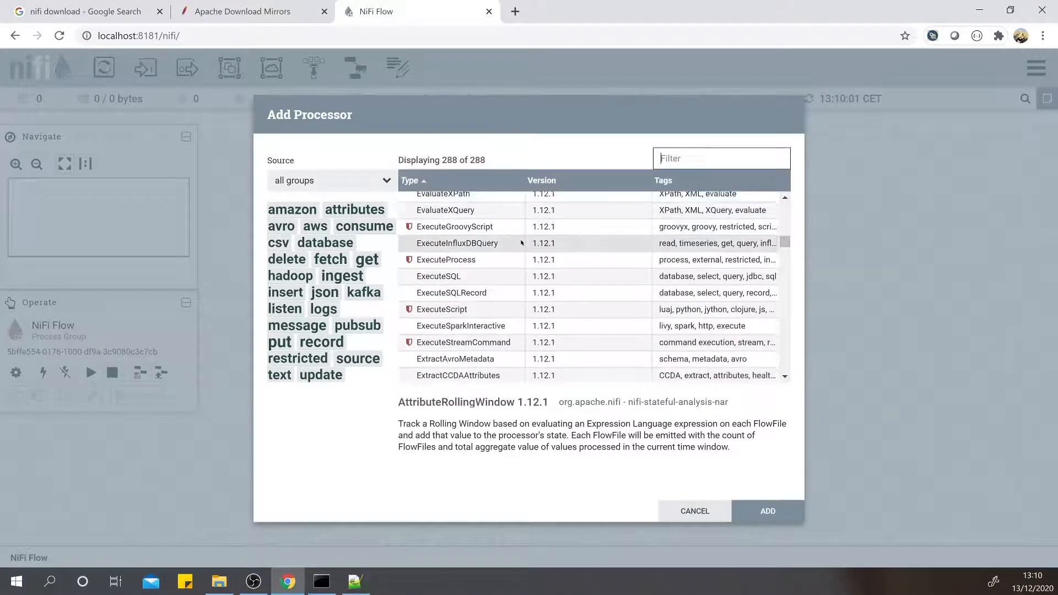
left_click(695, 512)
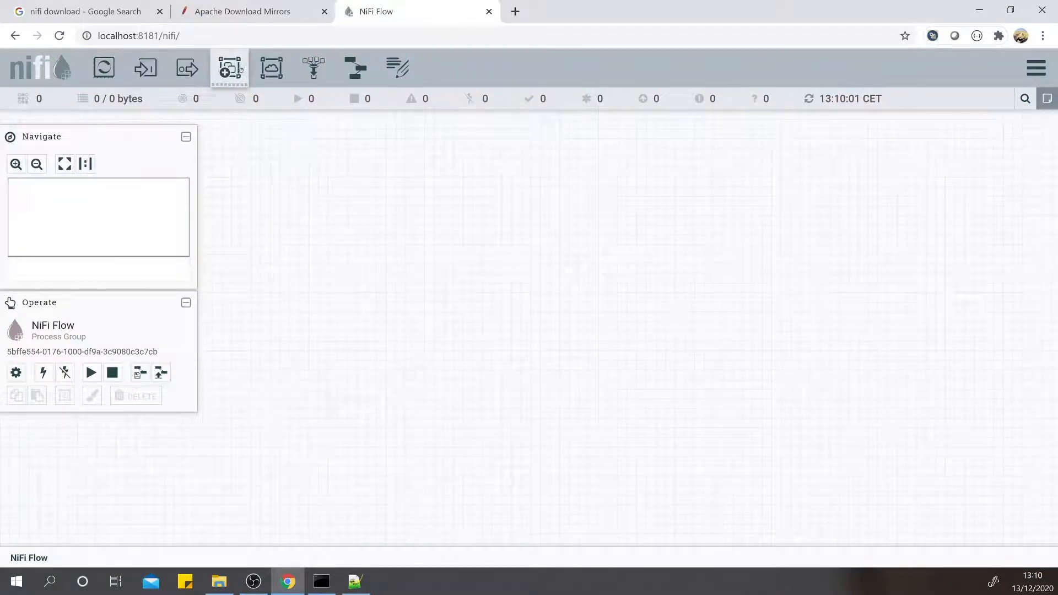
left_click(230, 69)
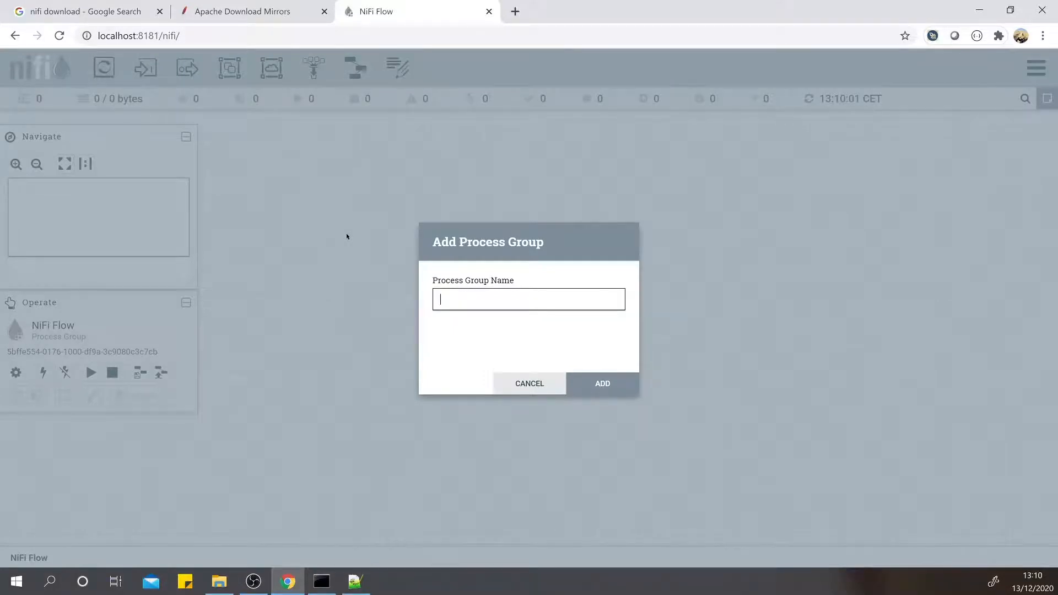
left_click(529, 384)
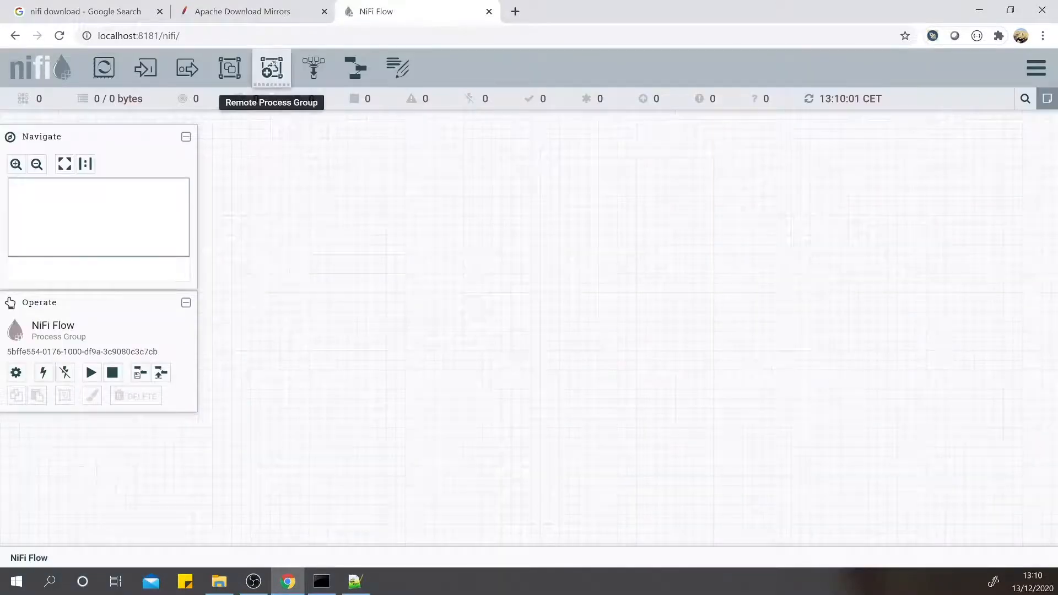
left_click(271, 69)
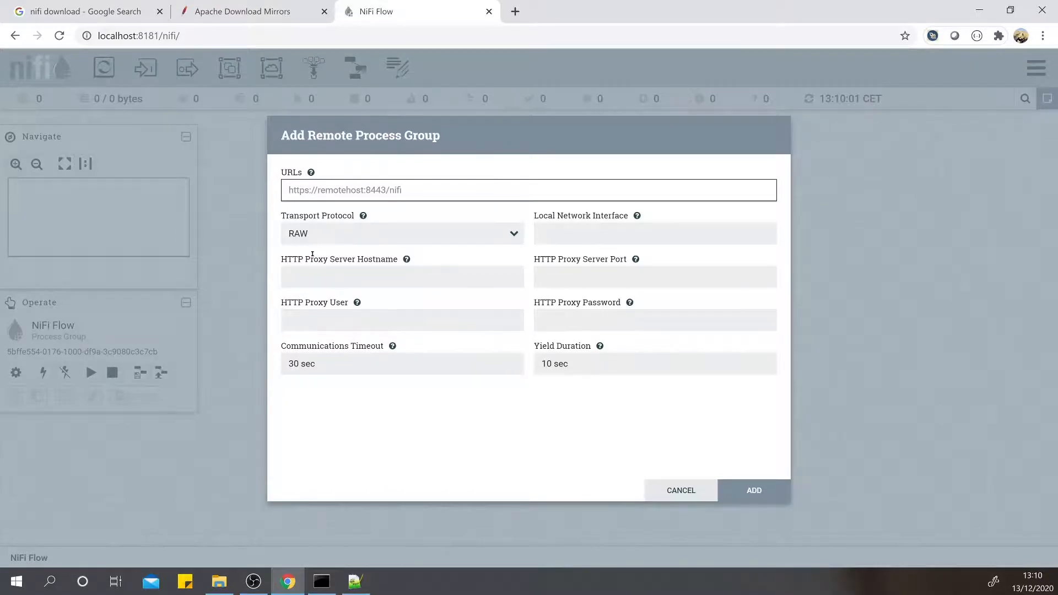
left_click(681, 490)
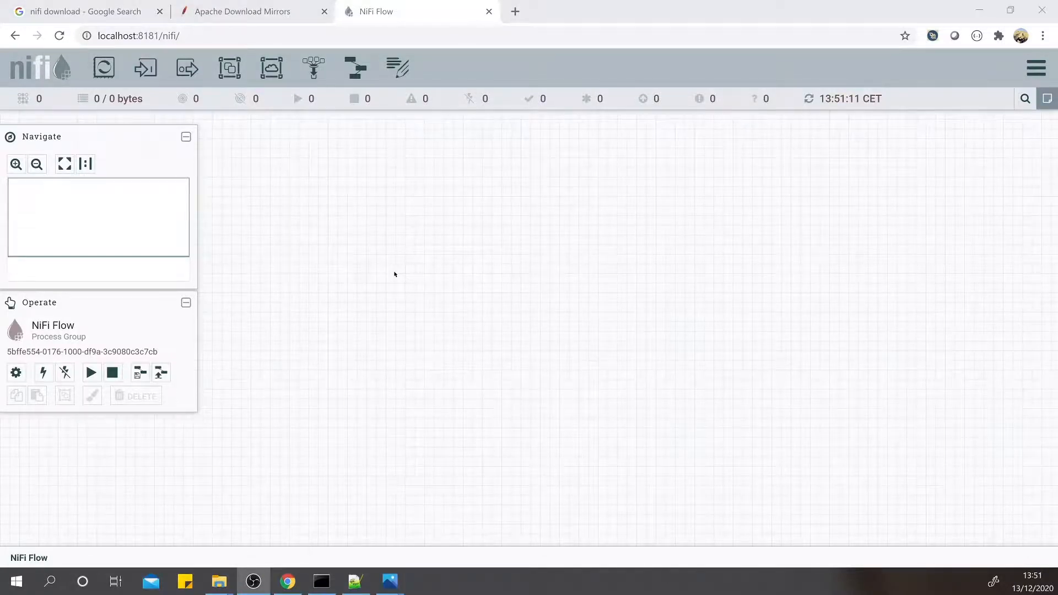
mouse_move(392, 276)
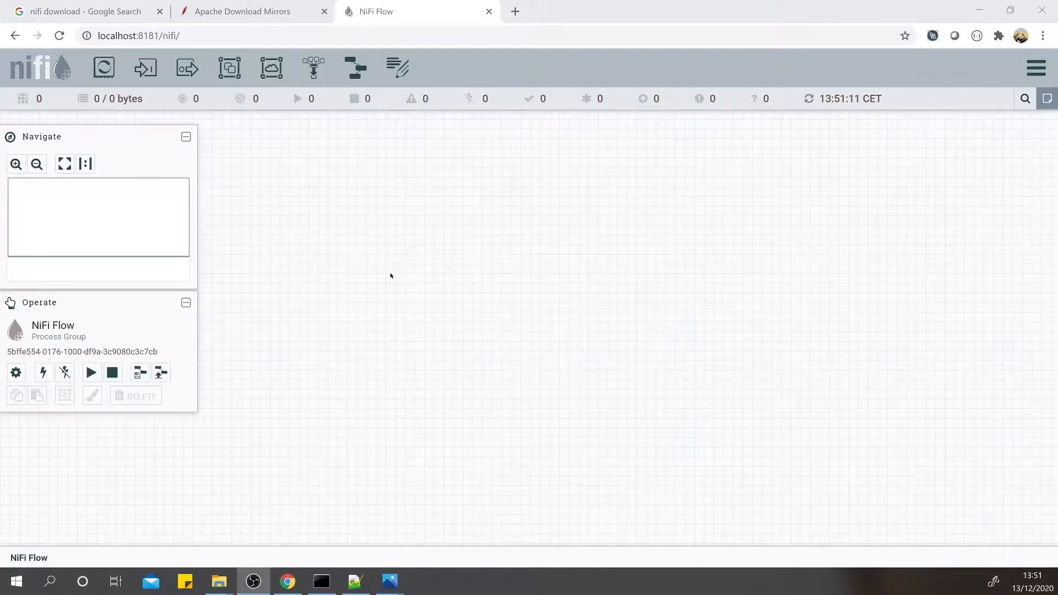
mouse_move(415, 301)
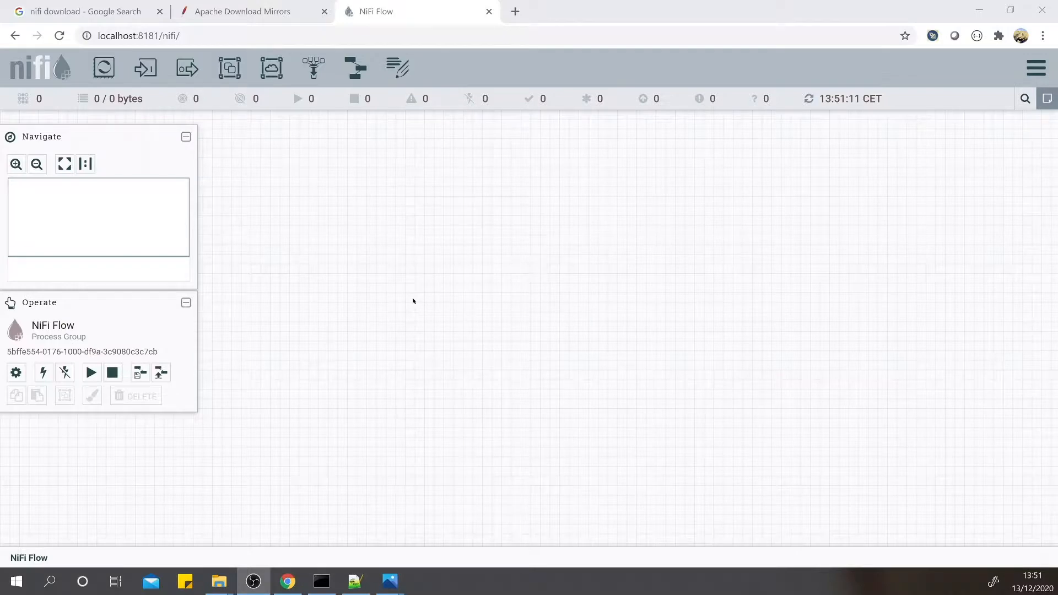
mouse_move(415, 297)
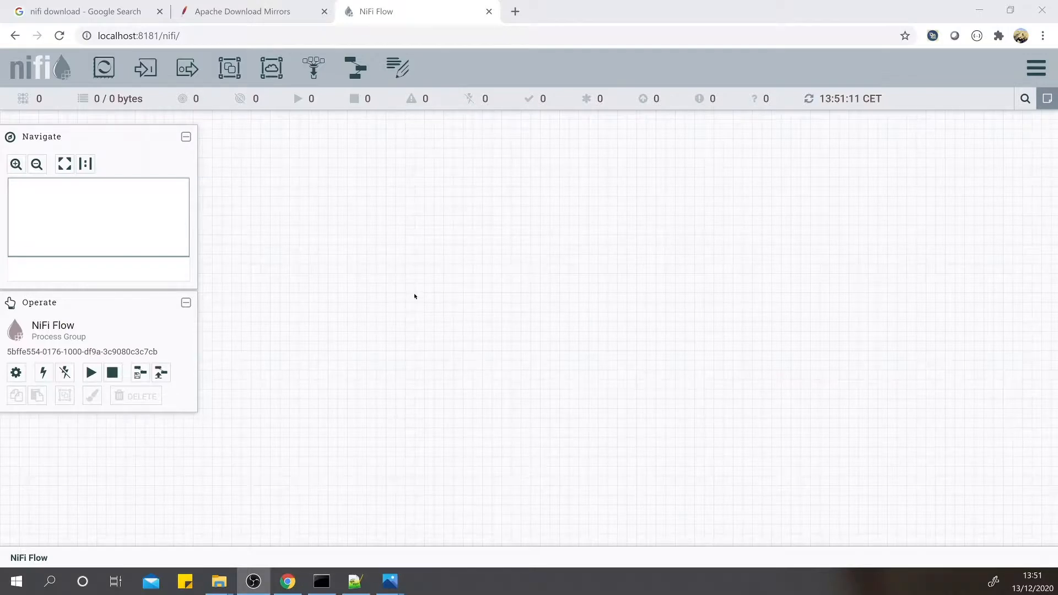
mouse_move(484, 316)
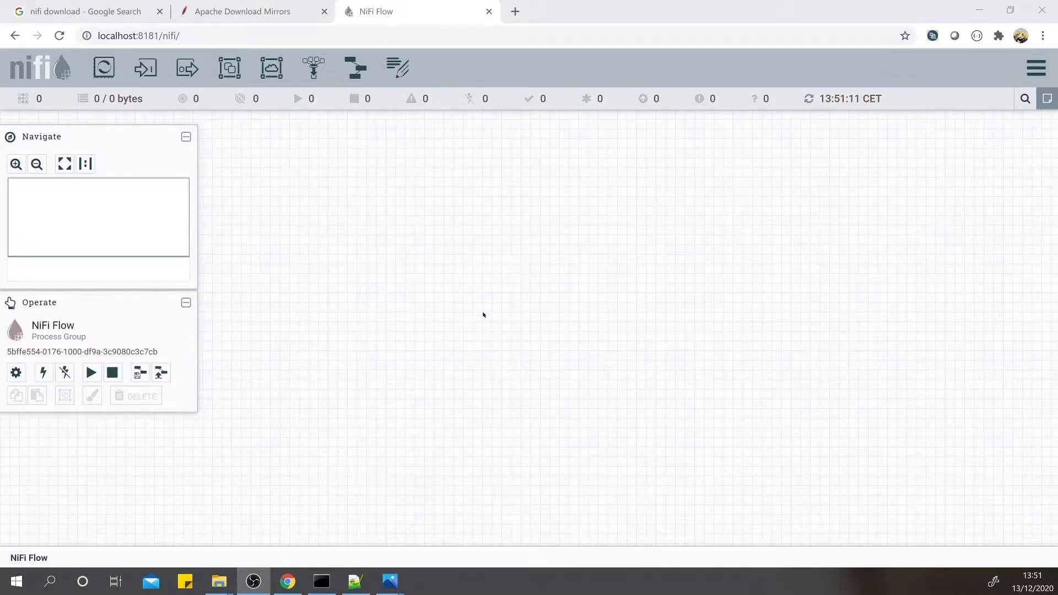